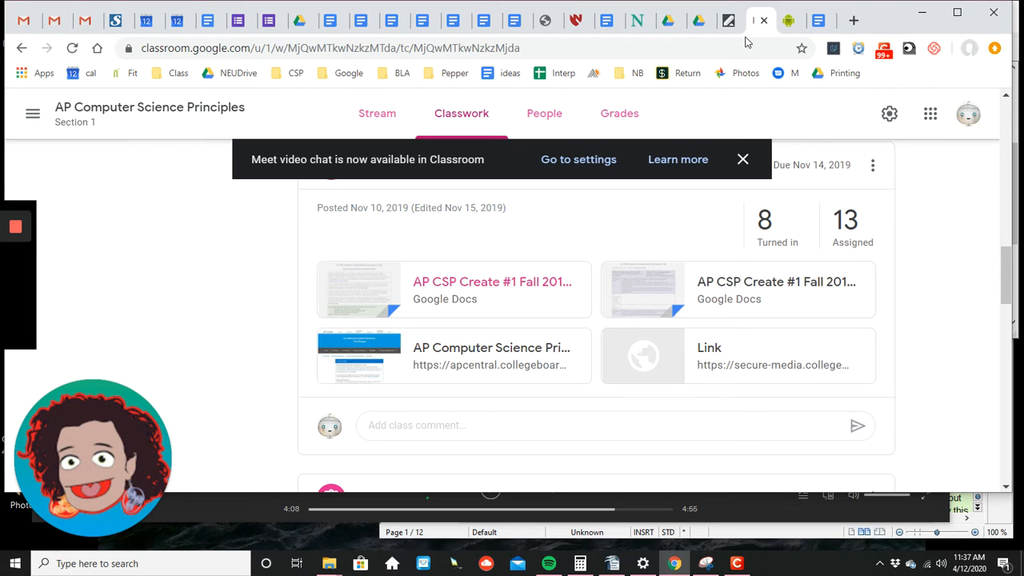
{"action": "mouse_move", "coordinate": [481, 270]}
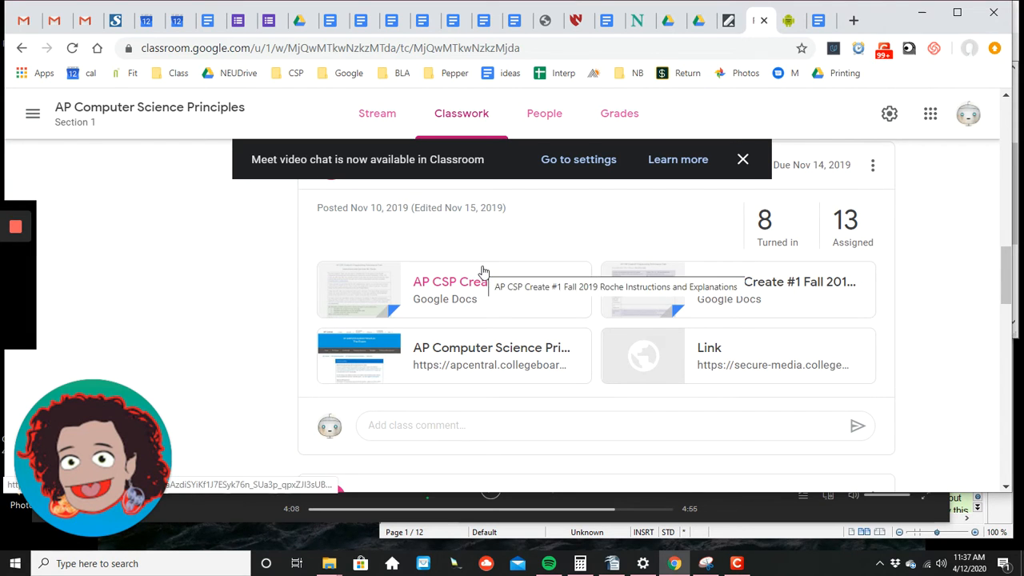
Dismiss the video chat notice on the Classwork page
{"action": "left_click", "coordinate": [742, 159]}
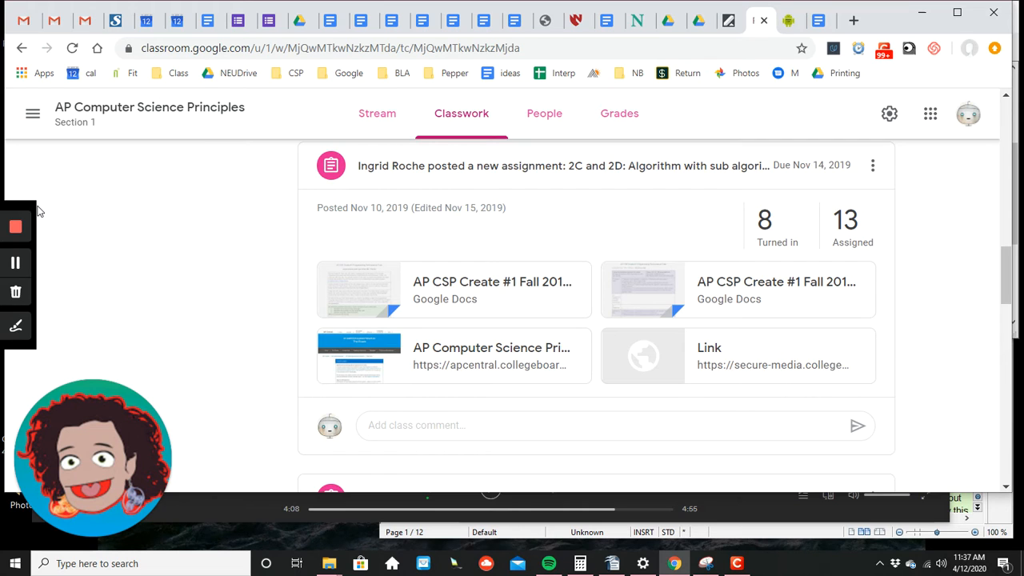
{"action": "mouse_move", "coordinate": [46, 216]}
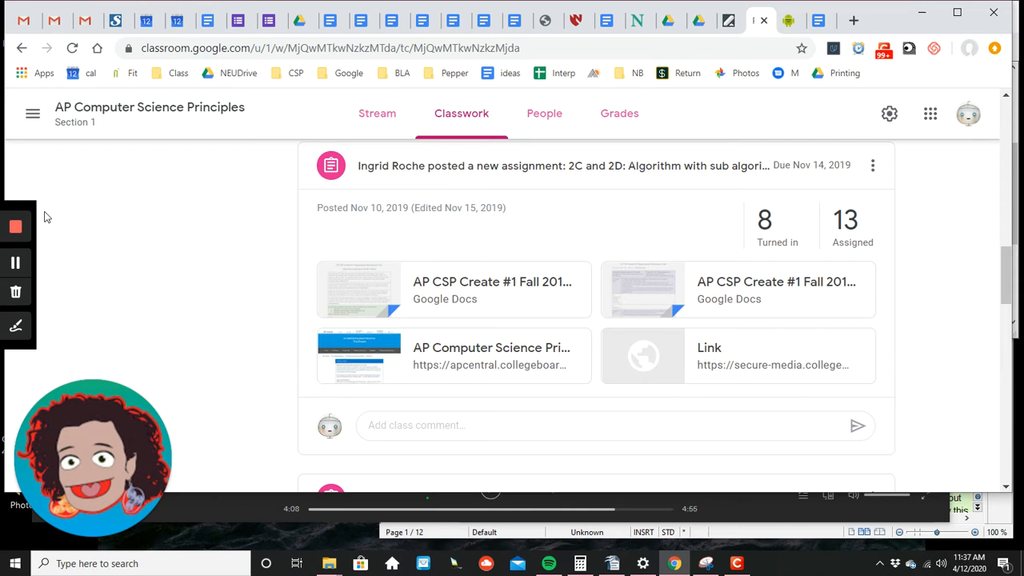
{"action": "mouse_move", "coordinate": [510, 359]}
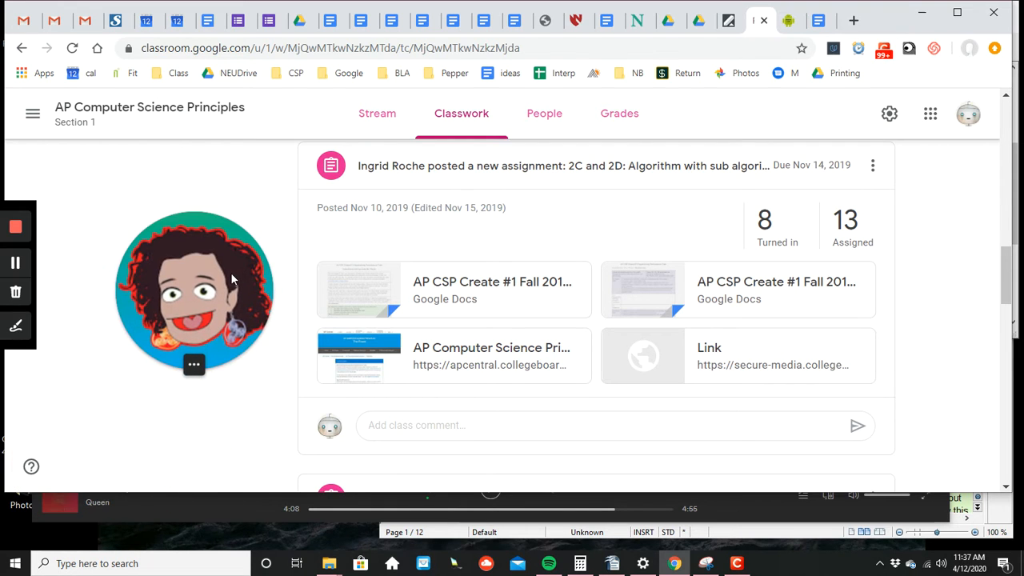
{"action": "mouse_move", "coordinate": [480, 355]}
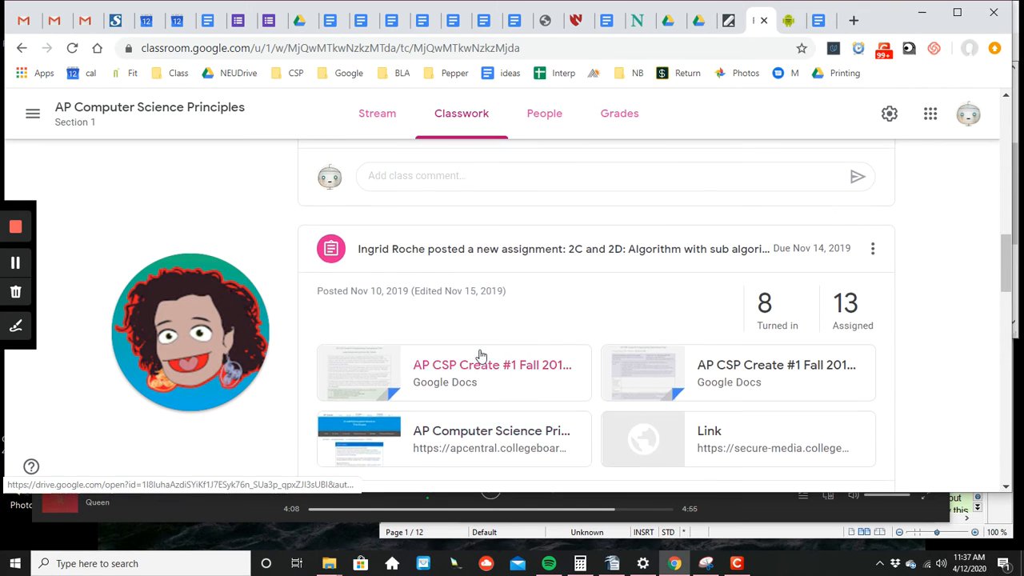
Open the Create #1 Fall 2019 worksheet attached to the Video, QR code, 2A and 2B post
{"action": "scroll", "scroll_direction": "down", "scroll_amount": 3}
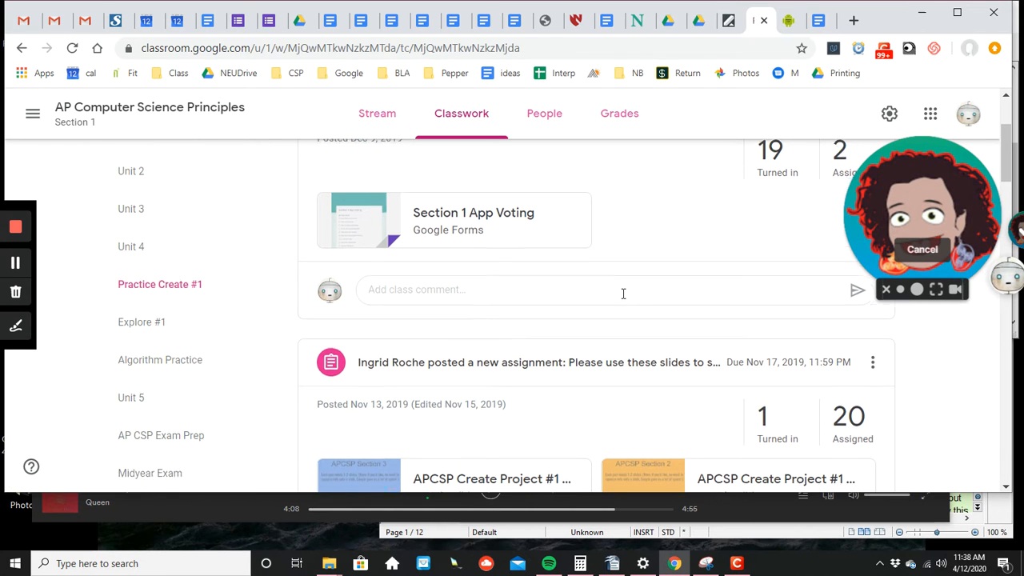
{"action": "scroll", "scroll_direction": "down", "scroll_amount": 3}
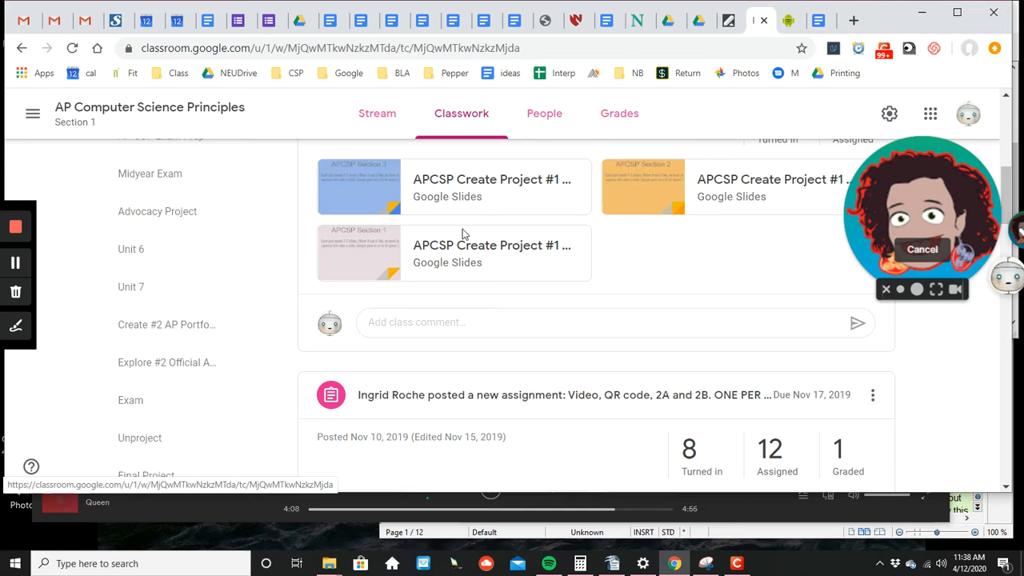
{"action": "scroll", "scroll_direction": "down", "scroll_amount": 3}
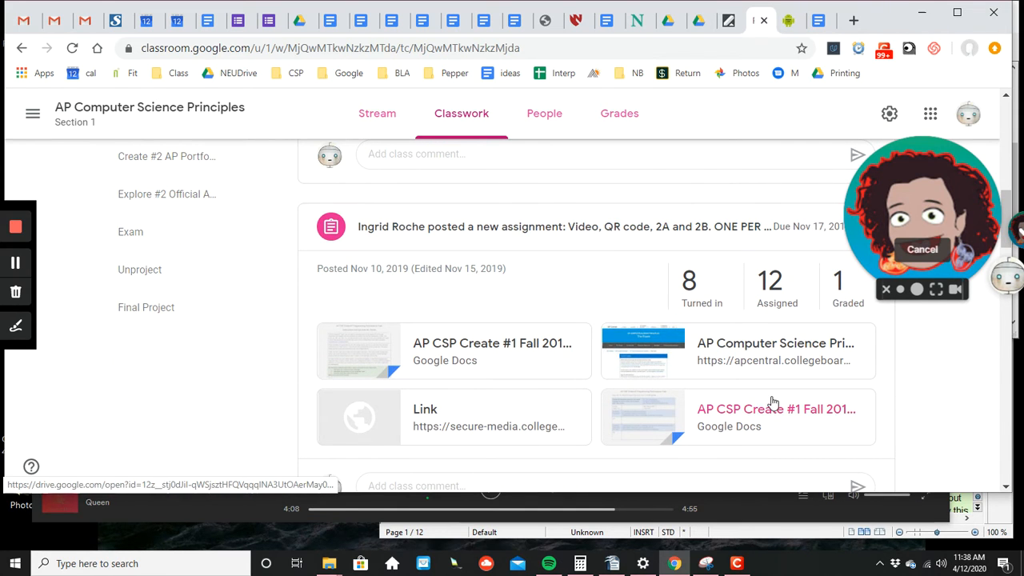
{"action": "left_click", "coordinate": [774, 408]}
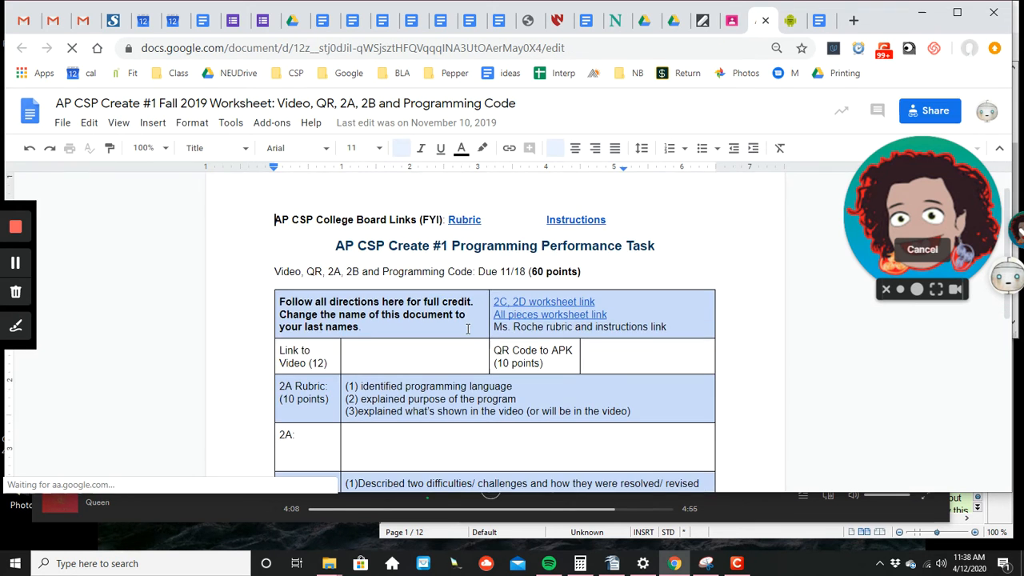
Scroll through the Video, QR, 2A and 2B worksheet document
{"action": "scroll", "scroll_direction": "down", "scroll_amount": 3}
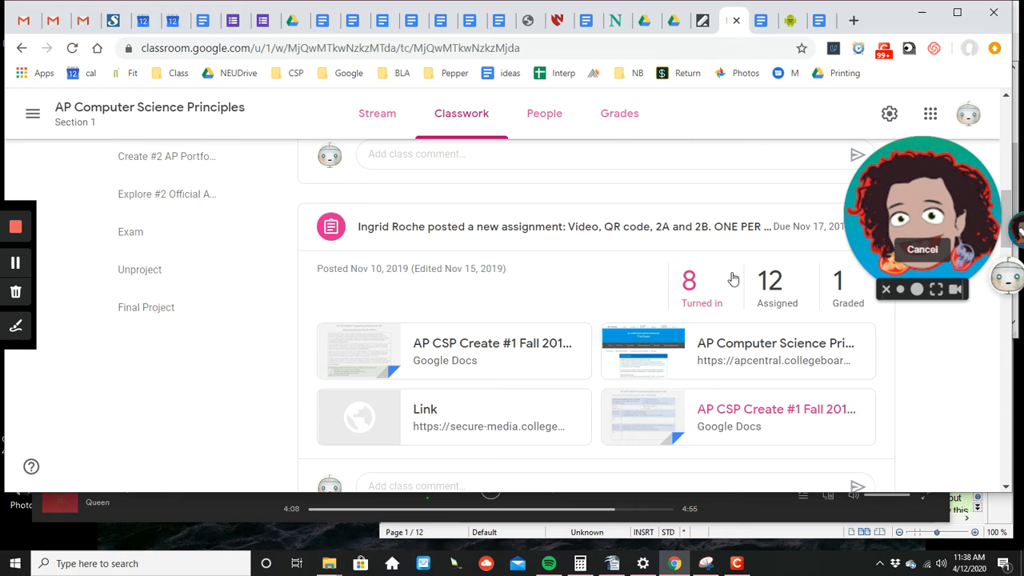
Open the AP CSP Create #1 Fall 2019 Worksheet: 2C and 2D attachment
{"action": "scroll", "scroll_direction": "down", "scroll_amount": 3}
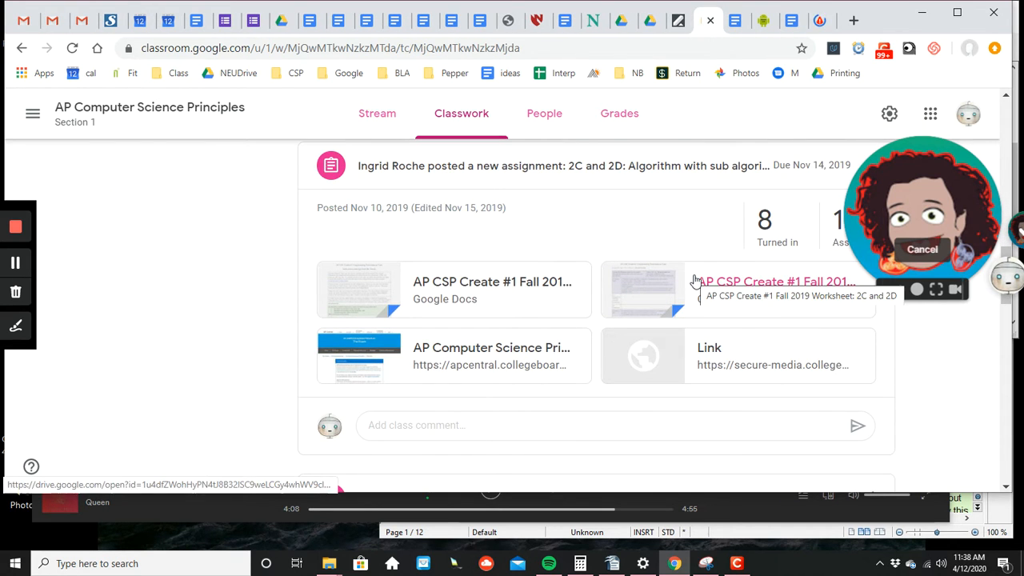
{"action": "left_click", "coordinate": [775, 282]}
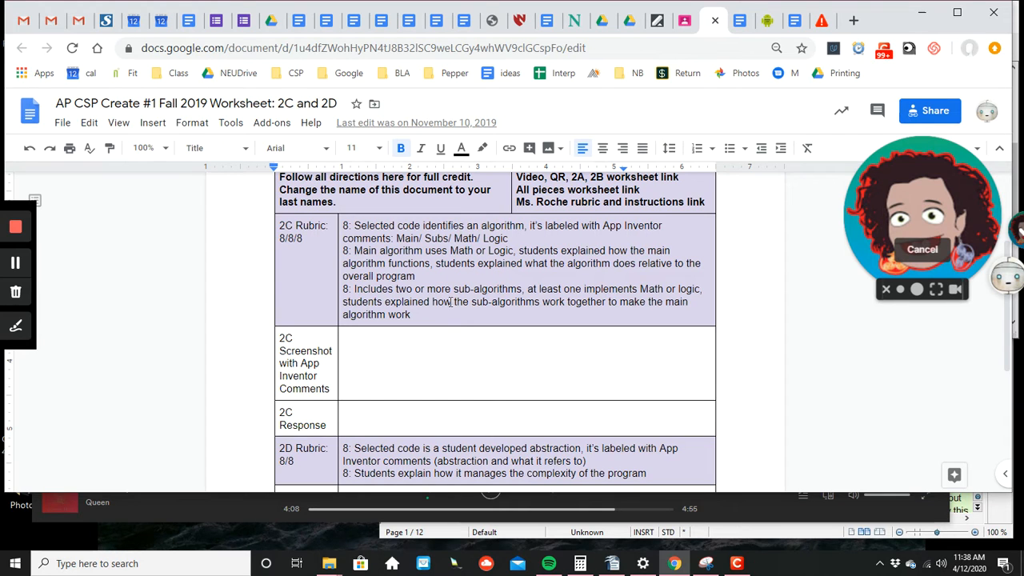
{"action": "mouse_move", "coordinate": [582, 275]}
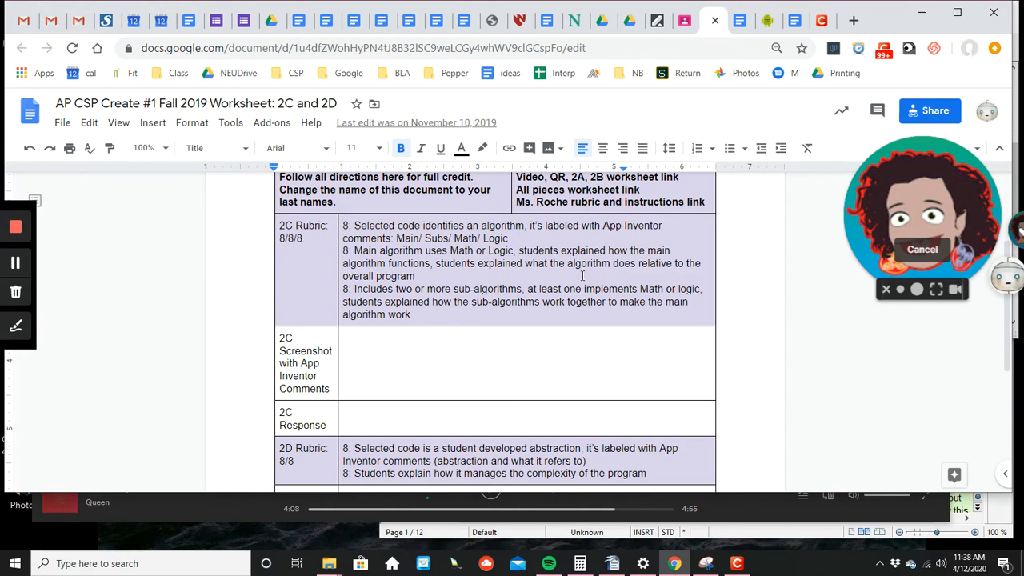
Scroll through the 2C and 2D worksheet rubric table
{"action": "scroll", "scroll_direction": "down", "scroll_amount": 3}
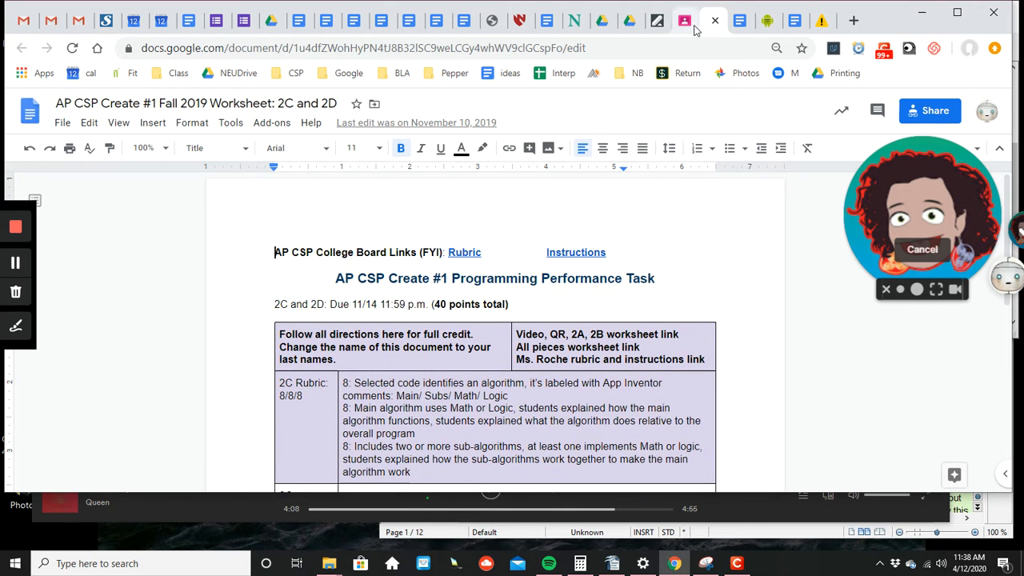
{"action": "mouse_move", "coordinate": [672, 18]}
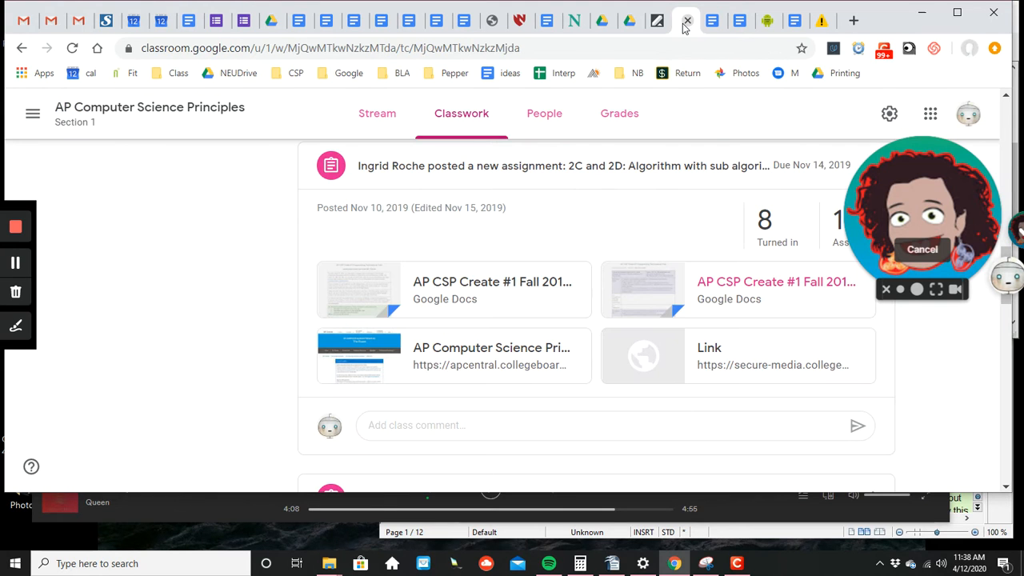
{"action": "mouse_move", "coordinate": [775, 16]}
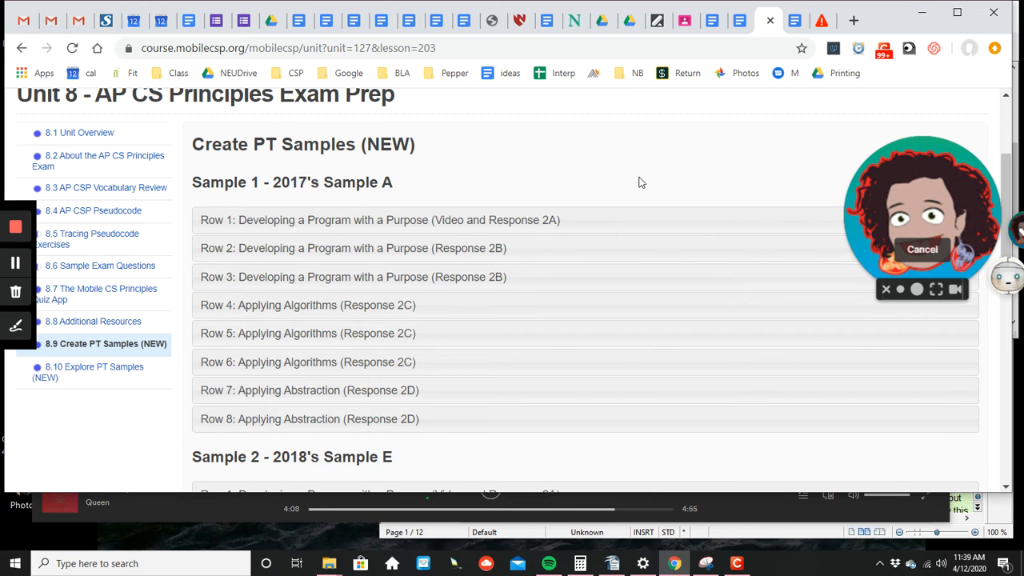
Scroll through Samples 1–3 in the 8.9 Create PT Samples lesson
{"action": "scroll", "scroll_direction": "down", "scroll_amount": 3}
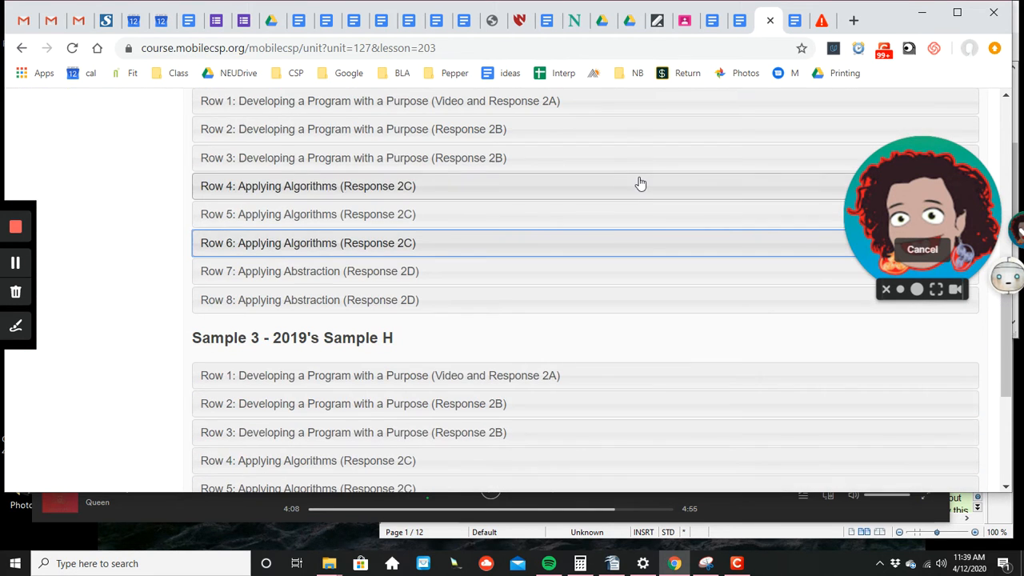
{"action": "scroll", "scroll_direction": "down", "scroll_amount": 3}
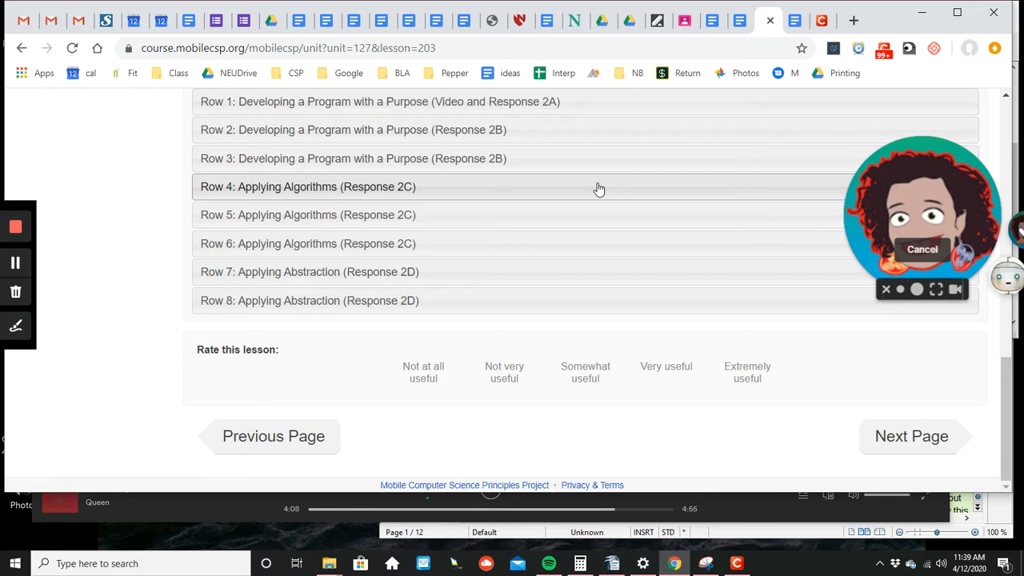
{"action": "scroll", "scroll_direction": "down", "scroll_amount": 3}
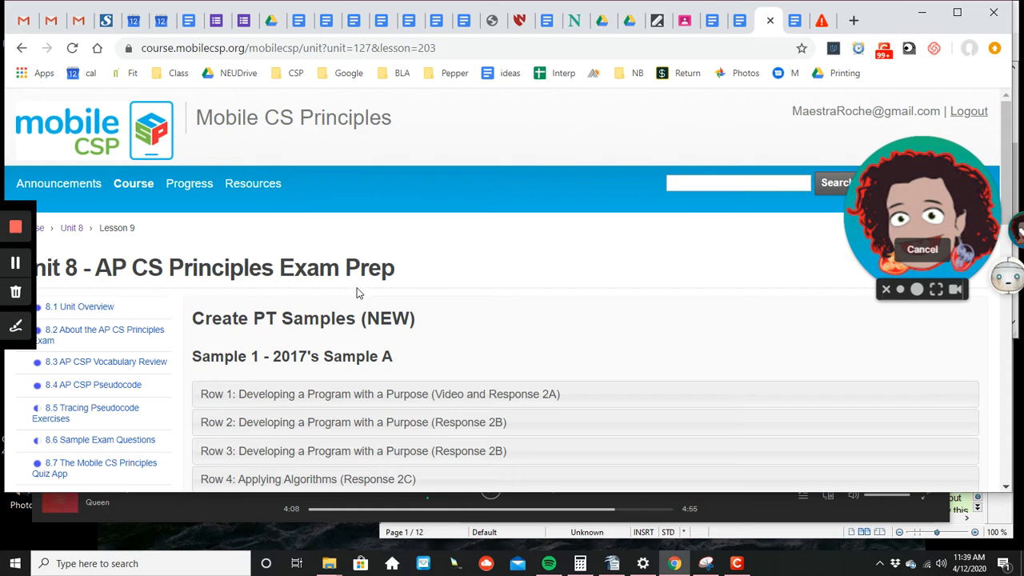
{"action": "scroll", "scroll_direction": "down", "scroll_amount": 3}
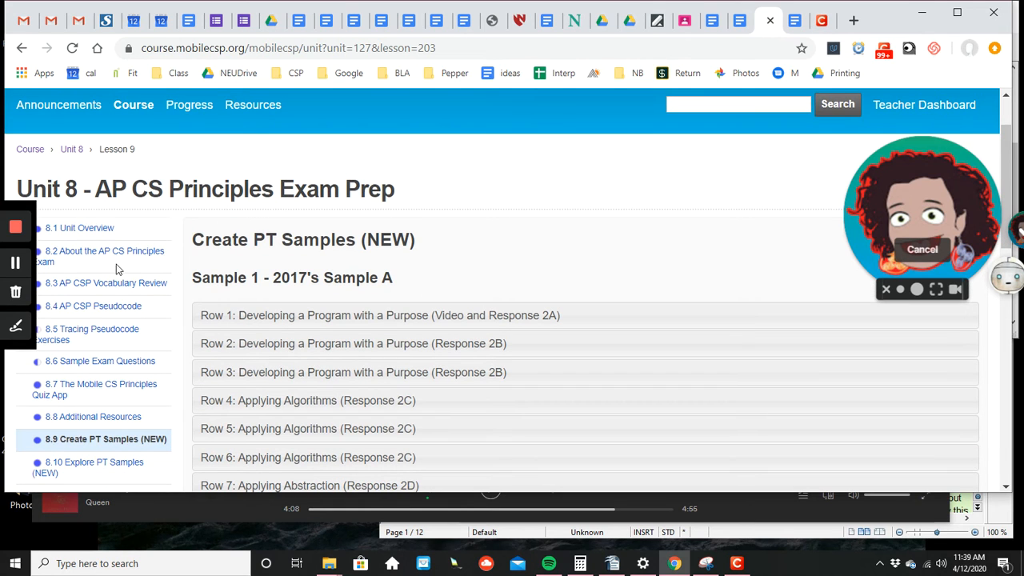
{"action": "scroll", "scroll_direction": "down", "scroll_amount": 3}
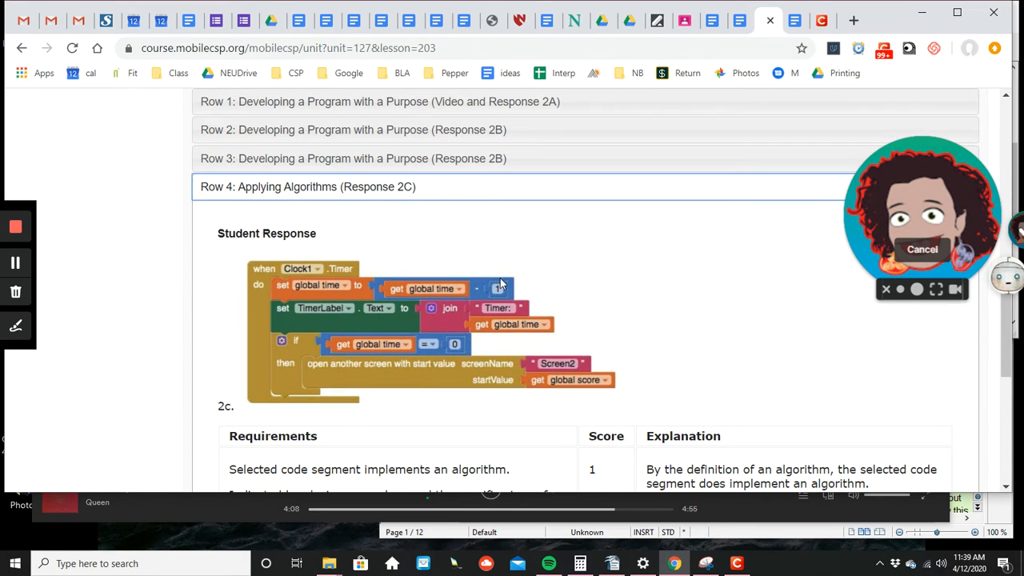
Review Sample H's Row 4 Applying Algorithms response, then return to the 2C and 2D worksheet
{"action": "scroll", "scroll_direction": "down", "scroll_amount": 3}
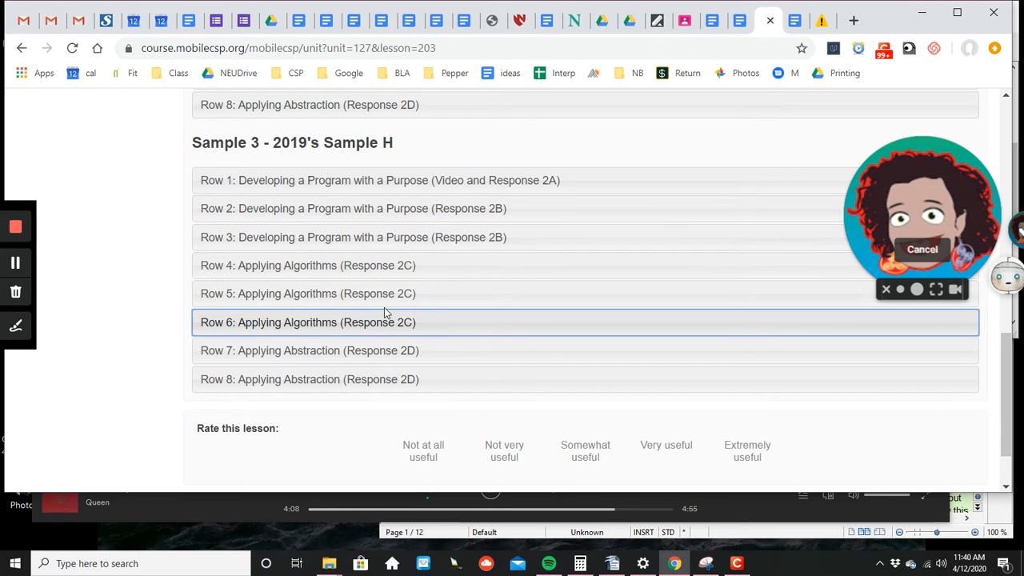
{"action": "left_click", "coordinate": [307, 264]}
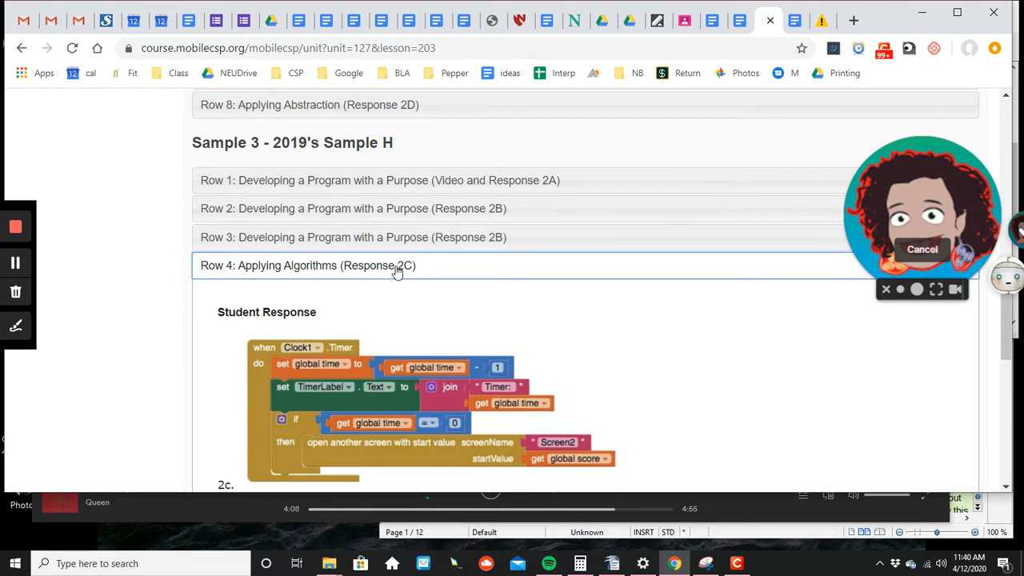
{"action": "scroll", "scroll_direction": "down", "scroll_amount": 3}
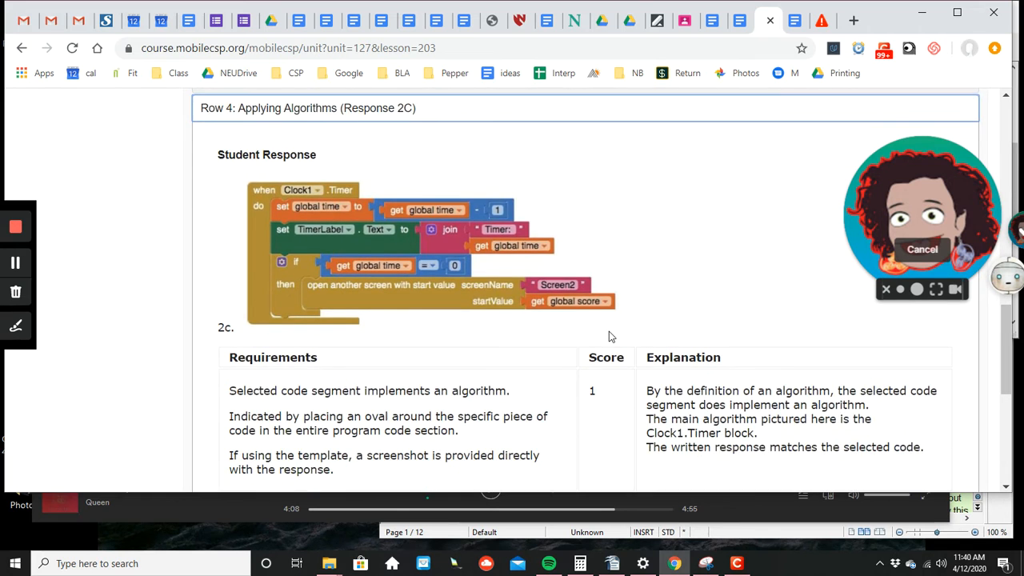
{"action": "scroll", "scroll_direction": "down", "scroll_amount": 3}
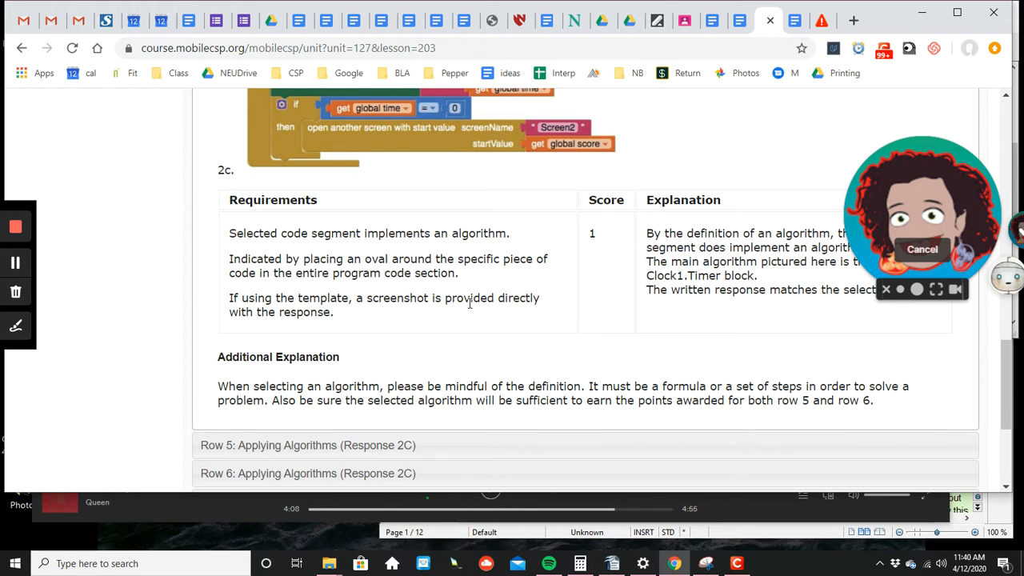
{"action": "scroll", "scroll_direction": "up", "scroll_amount": 3}
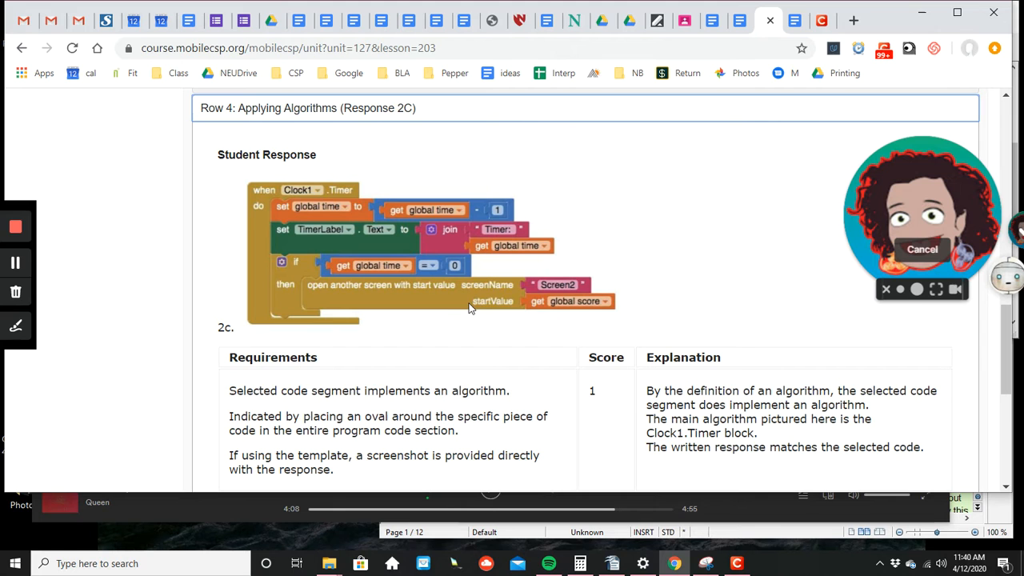
{"action": "mouse_move", "coordinate": [793, 20]}
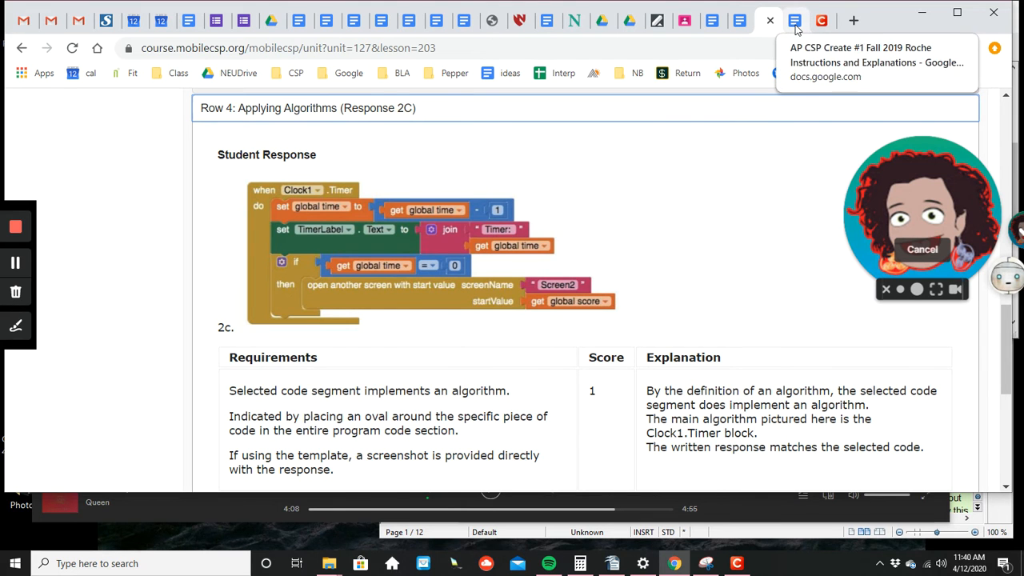
{"action": "left_click", "coordinate": [792, 20]}
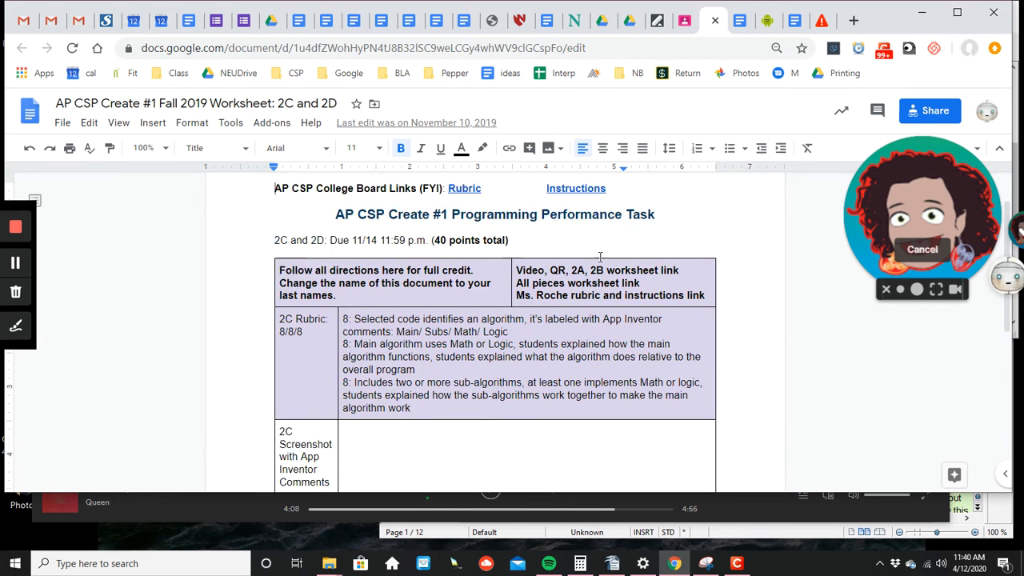
Scroll through the worksheet's 2C rubric rows
{"action": "scroll", "scroll_direction": "down", "scroll_amount": 3}
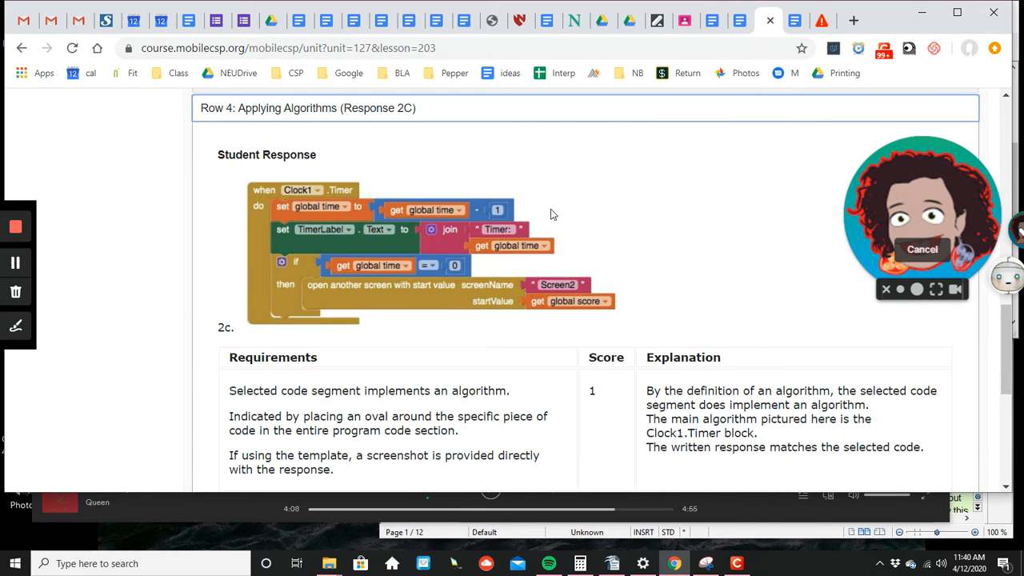
{"action": "mouse_move", "coordinate": [603, 384]}
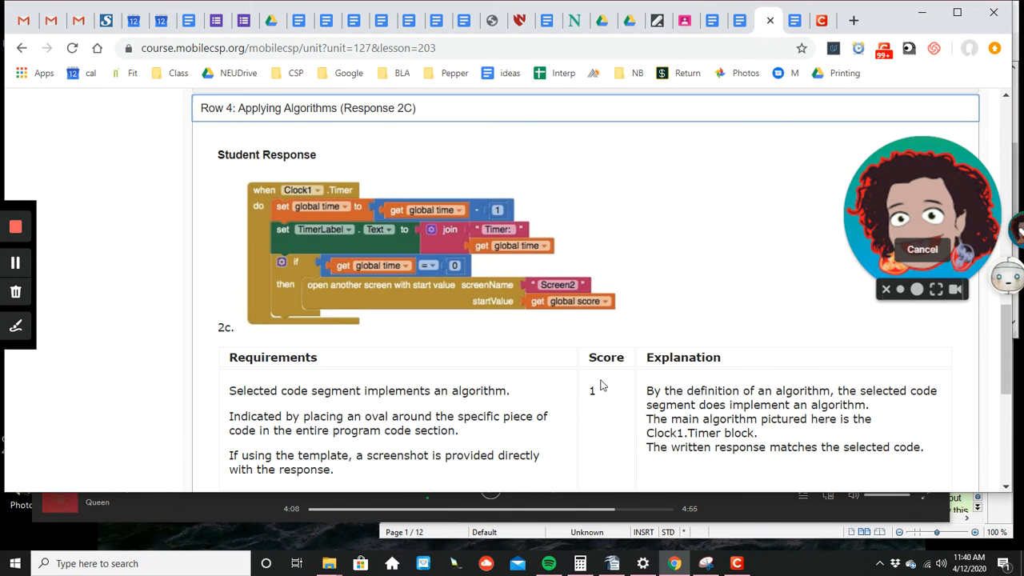
Scroll through Sample H's Row 5 sample response
{"action": "scroll", "scroll_direction": "down", "scroll_amount": 3}
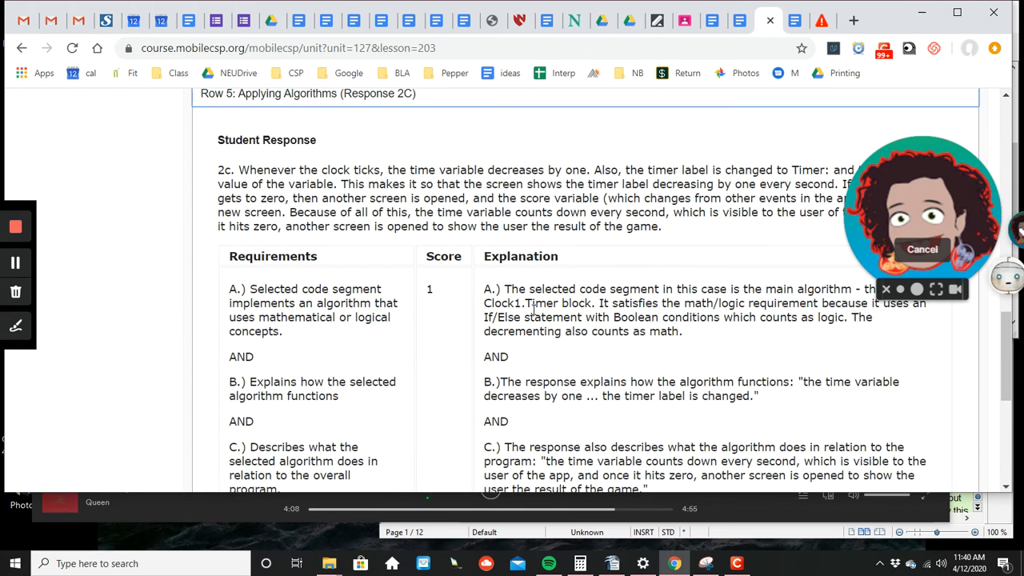
{"action": "scroll", "scroll_direction": "down", "scroll_amount": 3}
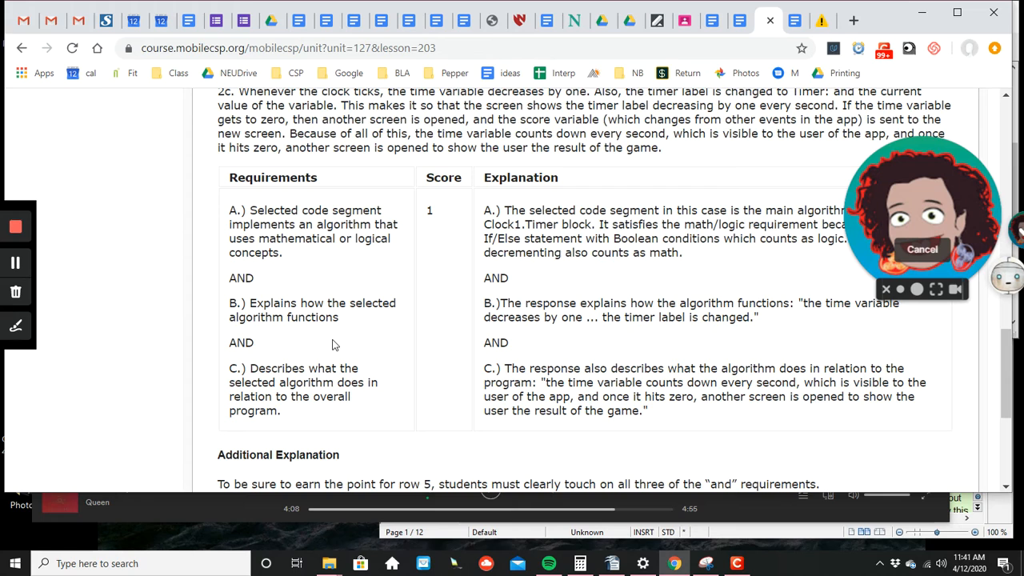
{"action": "mouse_move", "coordinate": [327, 358]}
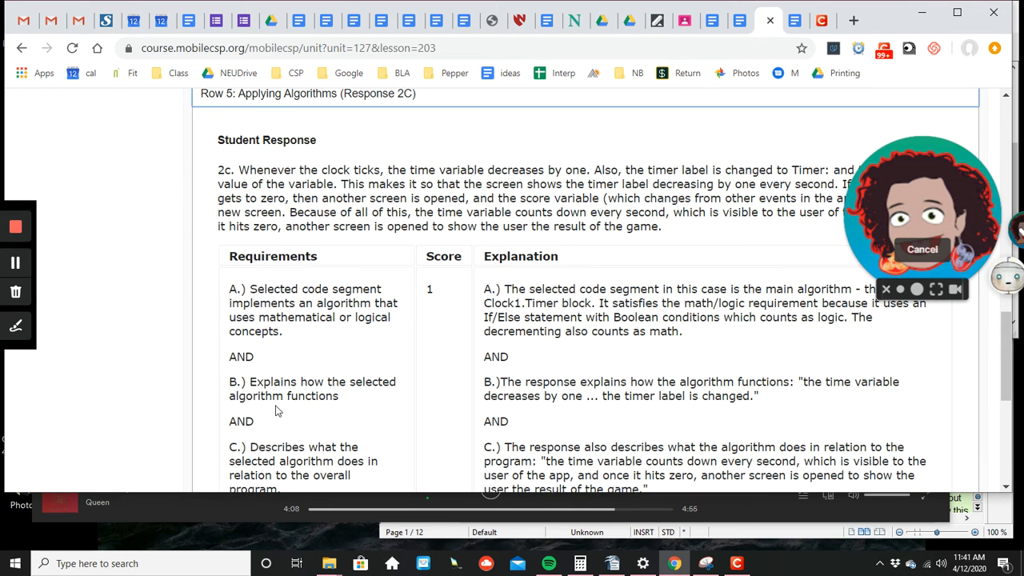
{"action": "scroll", "scroll_direction": "down", "scroll_amount": 3}
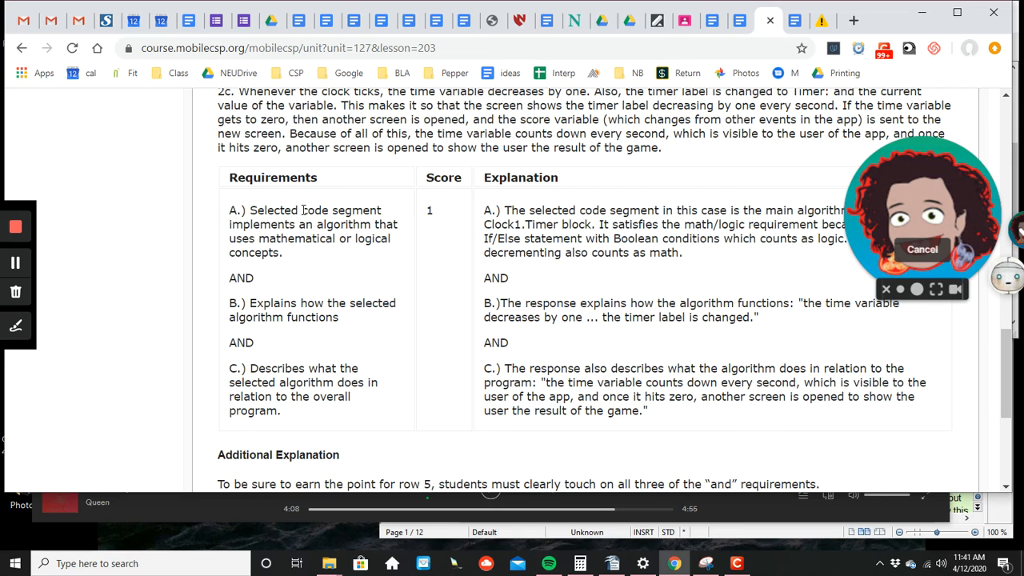
{"action": "mouse_move", "coordinate": [303, 268]}
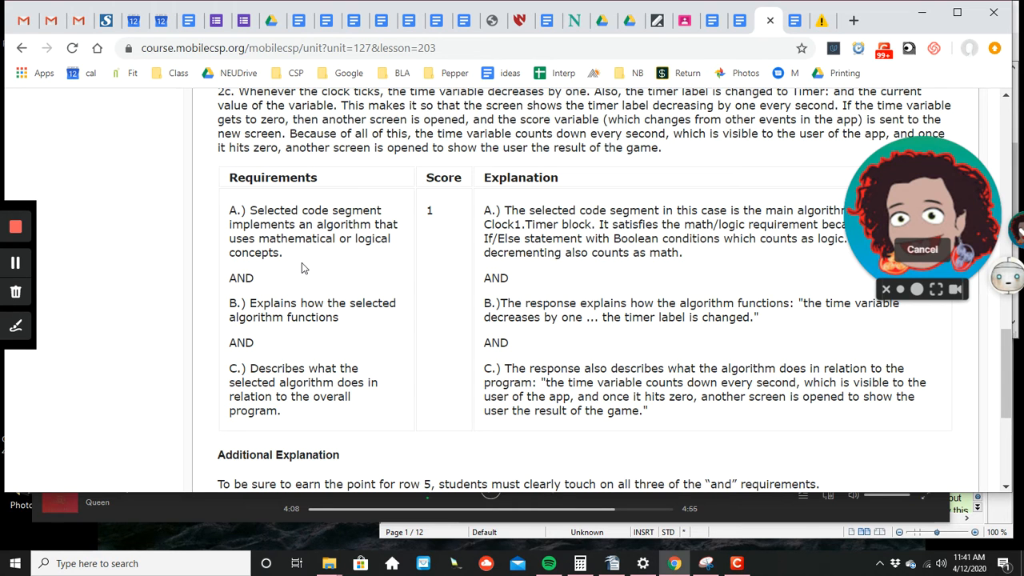
{"action": "scroll", "scroll_direction": "down", "scroll_amount": 3}
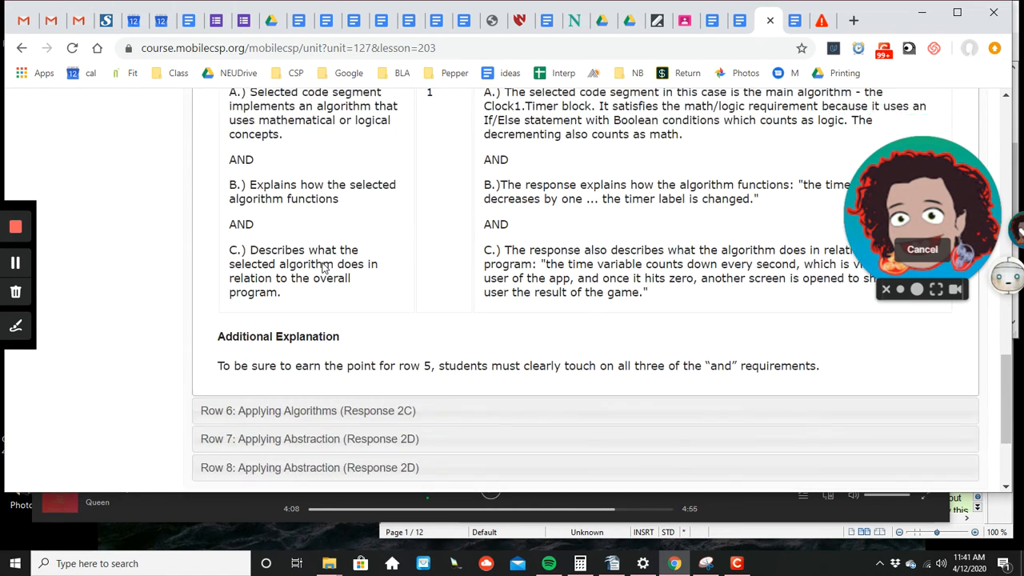
Expand Row 6 Applying Algorithms and read its score-0 explanation
{"action": "left_click", "coordinate": [308, 410]}
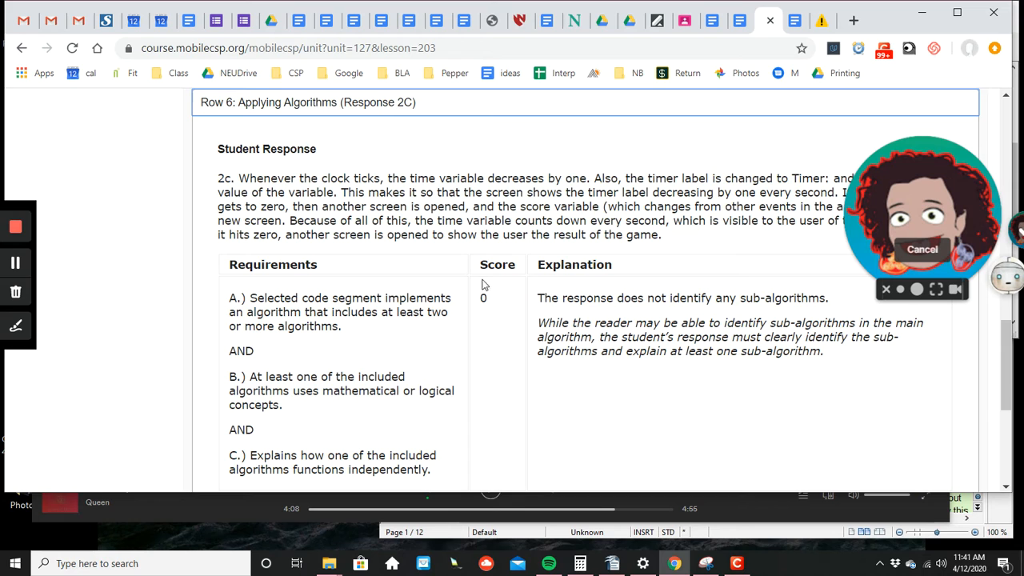
{"action": "scroll", "scroll_direction": "down", "scroll_amount": 3}
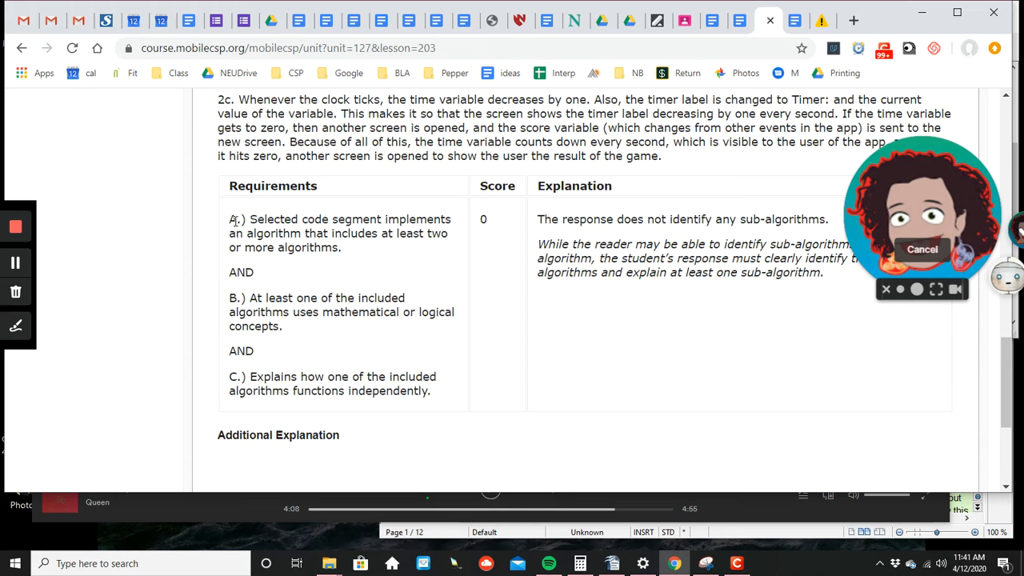
{"action": "mouse_move", "coordinate": [355, 248]}
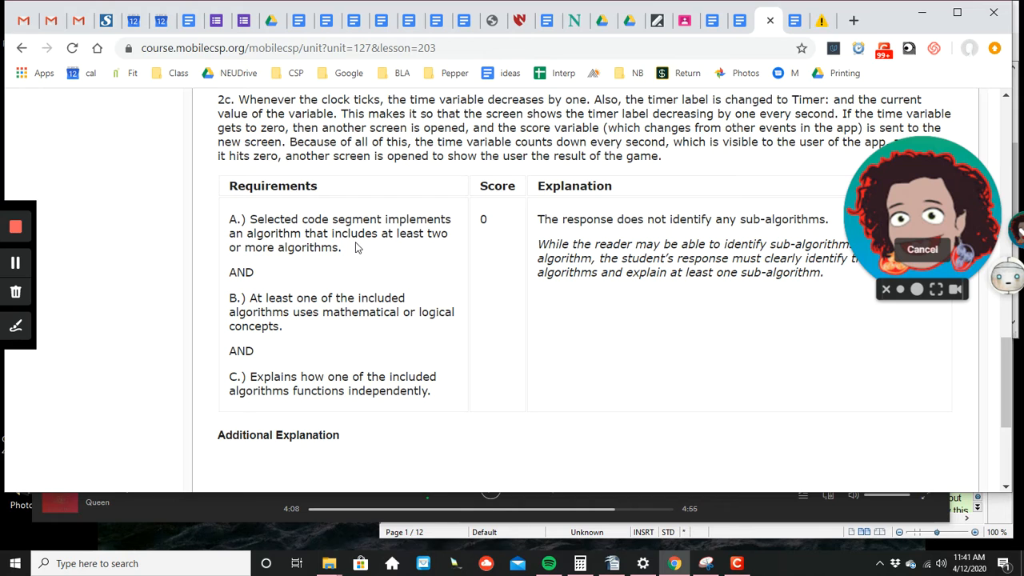
{"action": "mouse_move", "coordinate": [251, 312]}
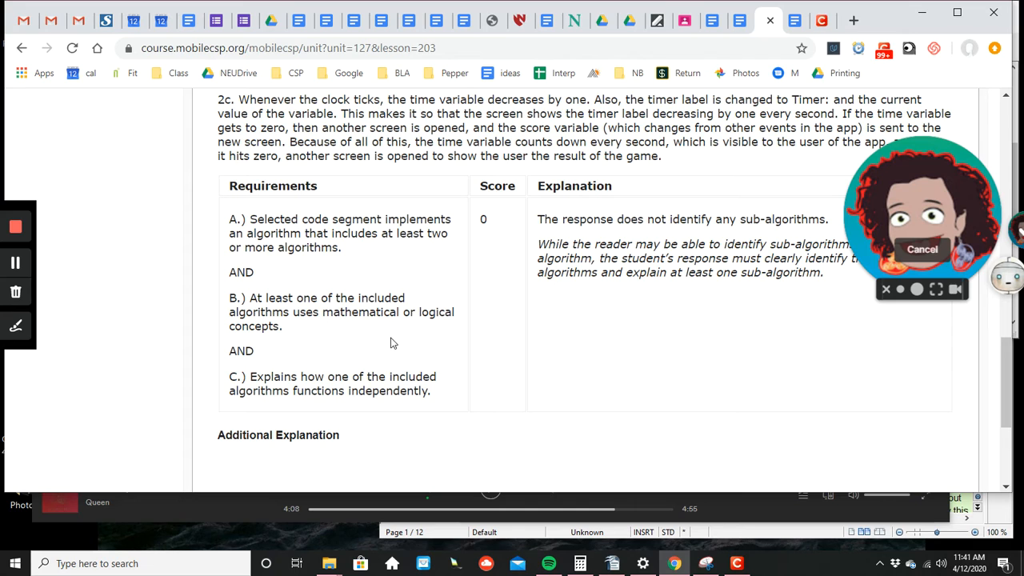
{"action": "mouse_move", "coordinate": [347, 343]}
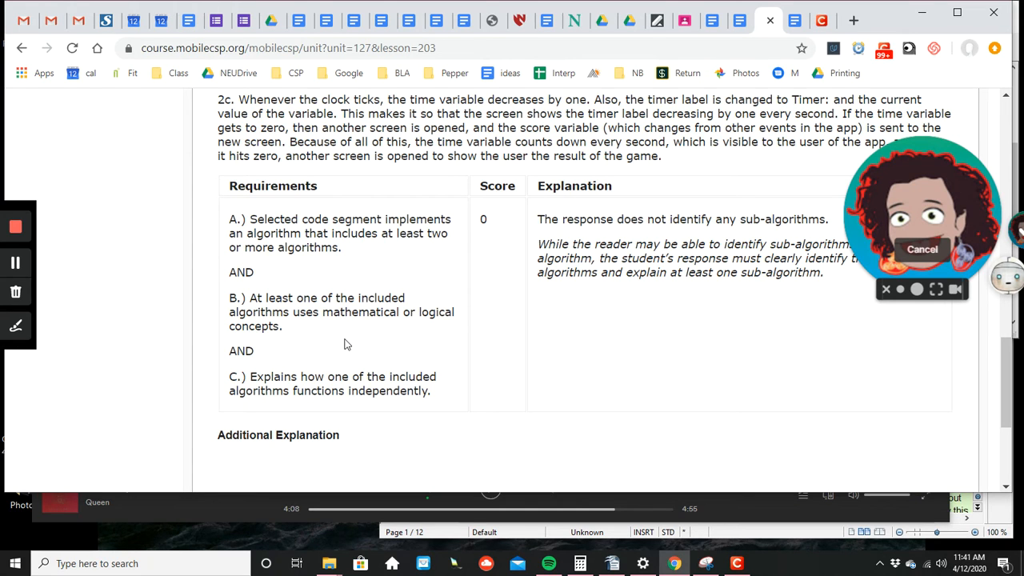
{"action": "scroll", "scroll_direction": "down", "scroll_amount": 3}
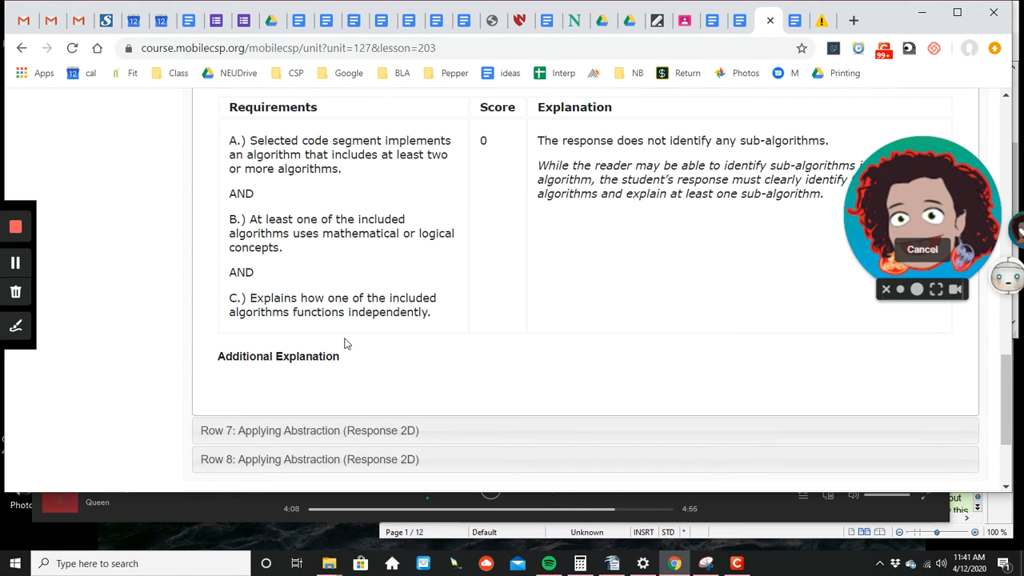
{"action": "scroll", "scroll_direction": "down", "scroll_amount": 3}
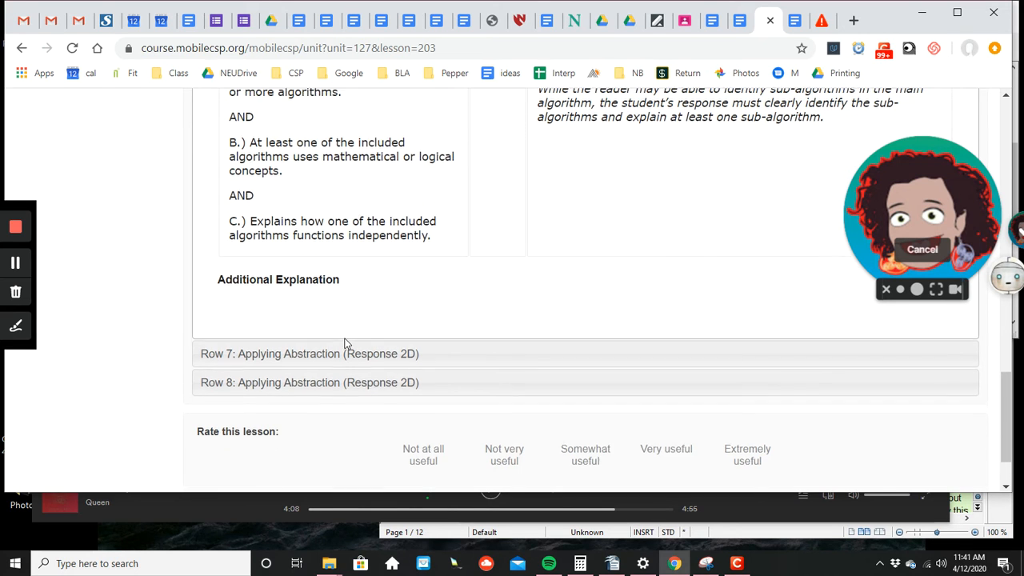
{"action": "left_click_drag", "start_coordinate": [920, 216], "coordinate": [92, 400]}
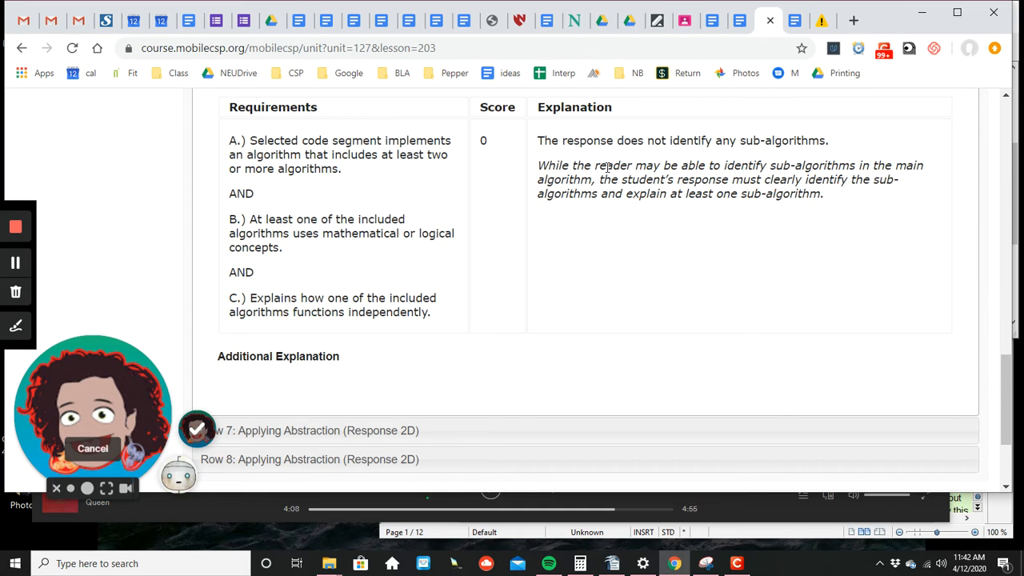
{"action": "mouse_move", "coordinate": [722, 166]}
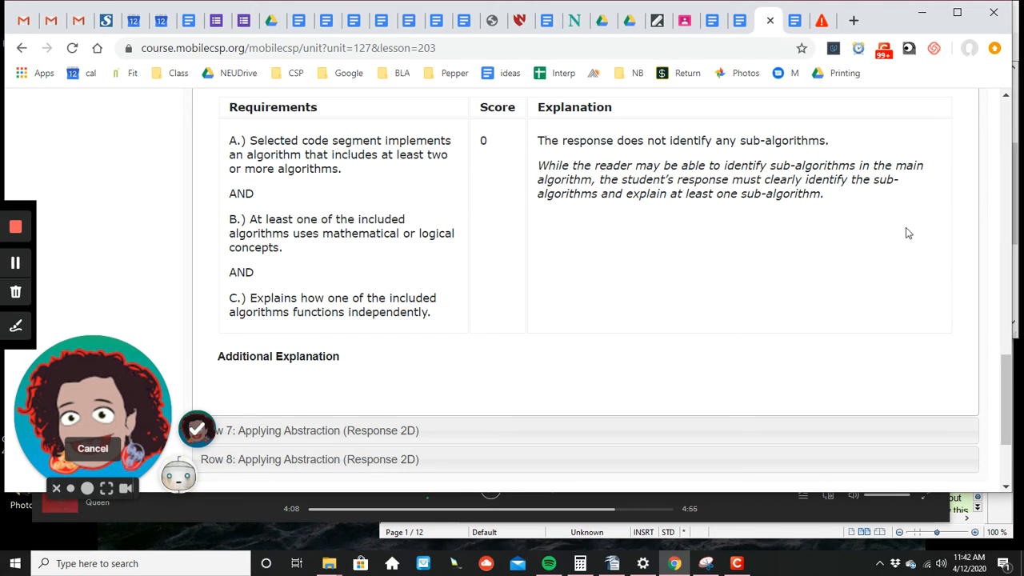
{"action": "mouse_move", "coordinate": [911, 233]}
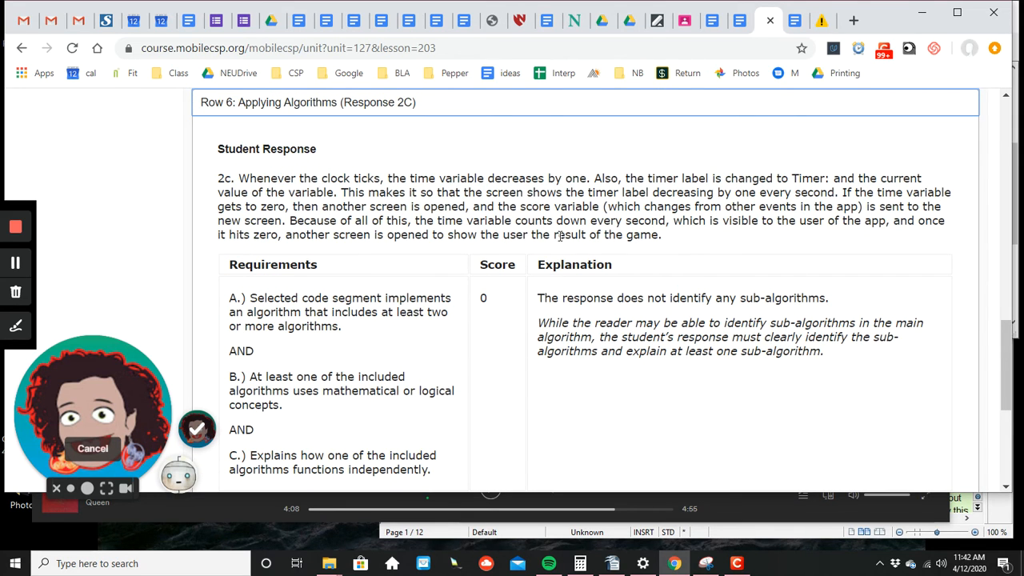
{"action": "mouse_move", "coordinate": [793, 264]}
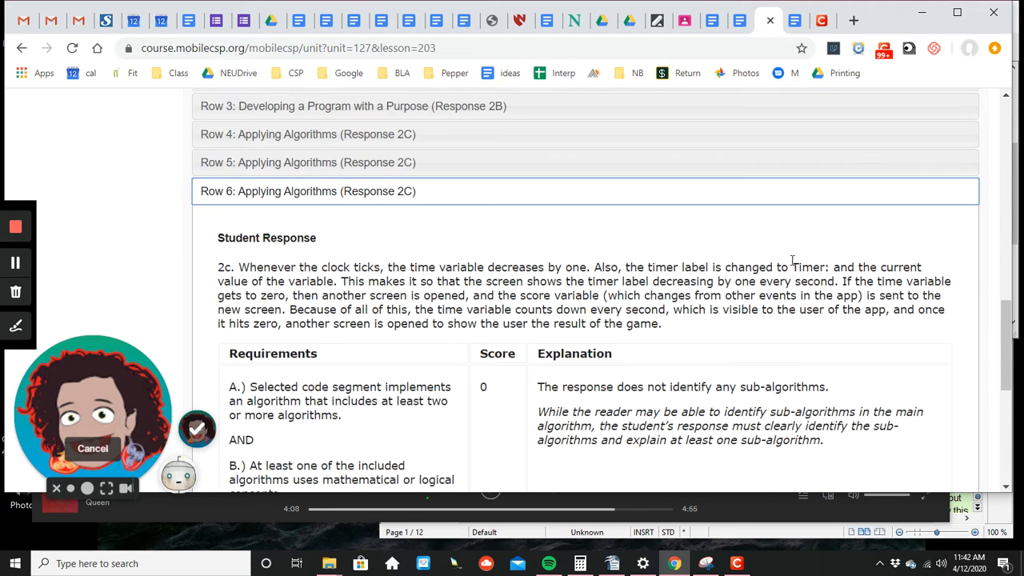
Scroll past the Clock1.Timer 2c scoring table to 2018's Sample E rows
{"action": "scroll", "scroll_direction": "down", "scroll_amount": 3}
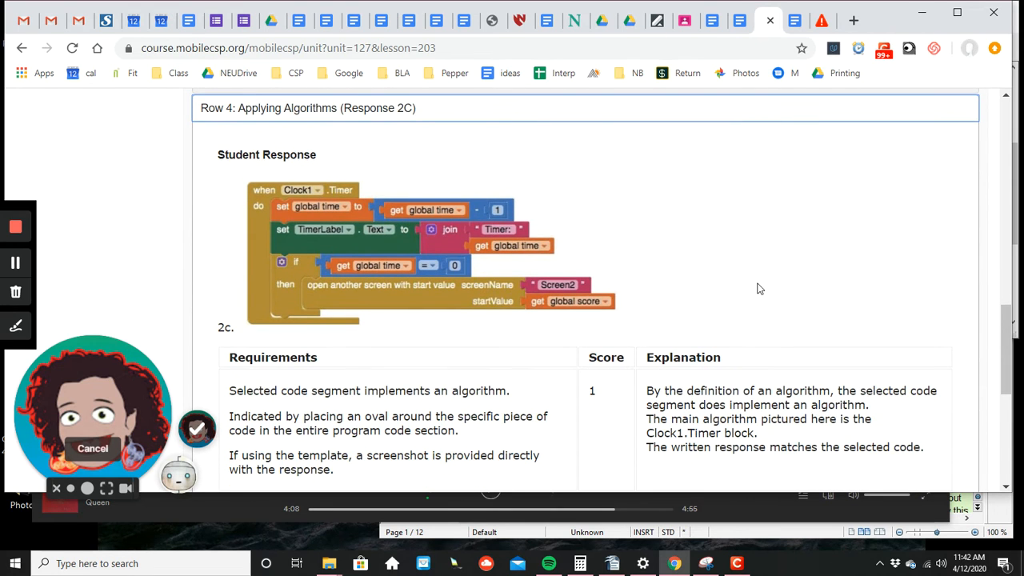
{"action": "scroll", "scroll_direction": "down", "scroll_amount": 3}
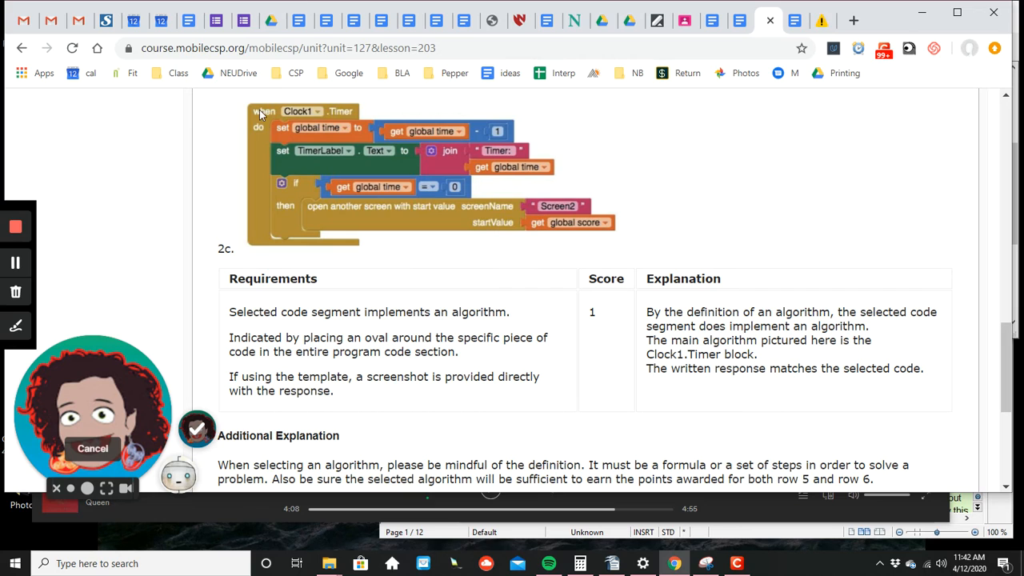
{"action": "mouse_move", "coordinate": [246, 233]}
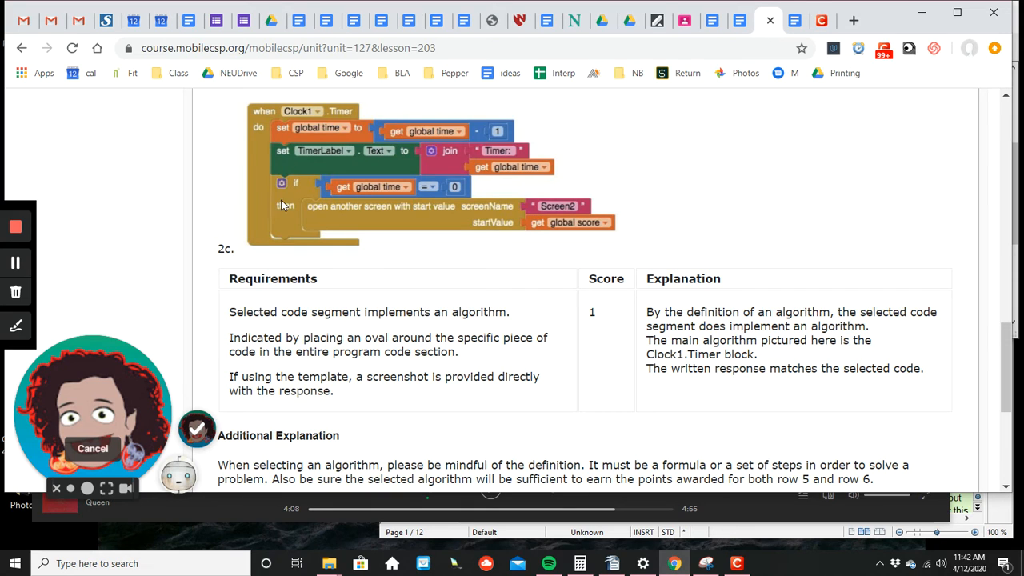
{"action": "mouse_move", "coordinate": [298, 220]}
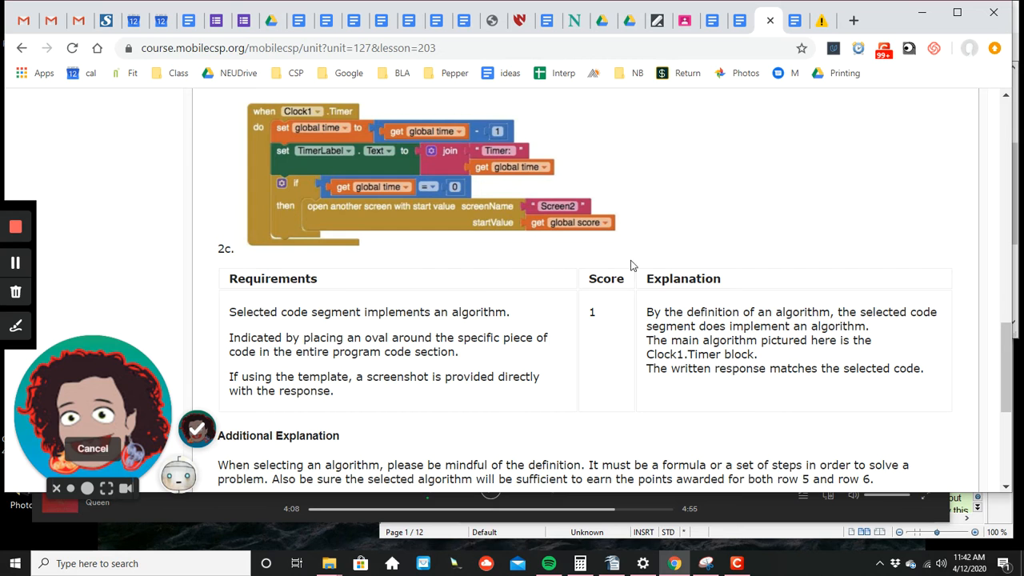
{"action": "scroll", "scroll_direction": "down", "scroll_amount": 3}
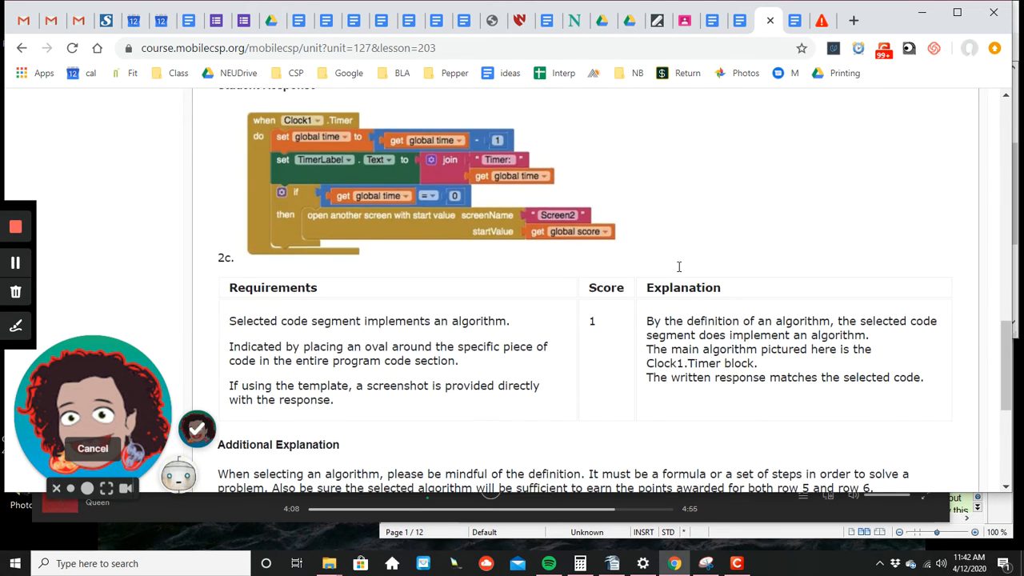
{"action": "scroll", "scroll_direction": "down", "scroll_amount": 3}
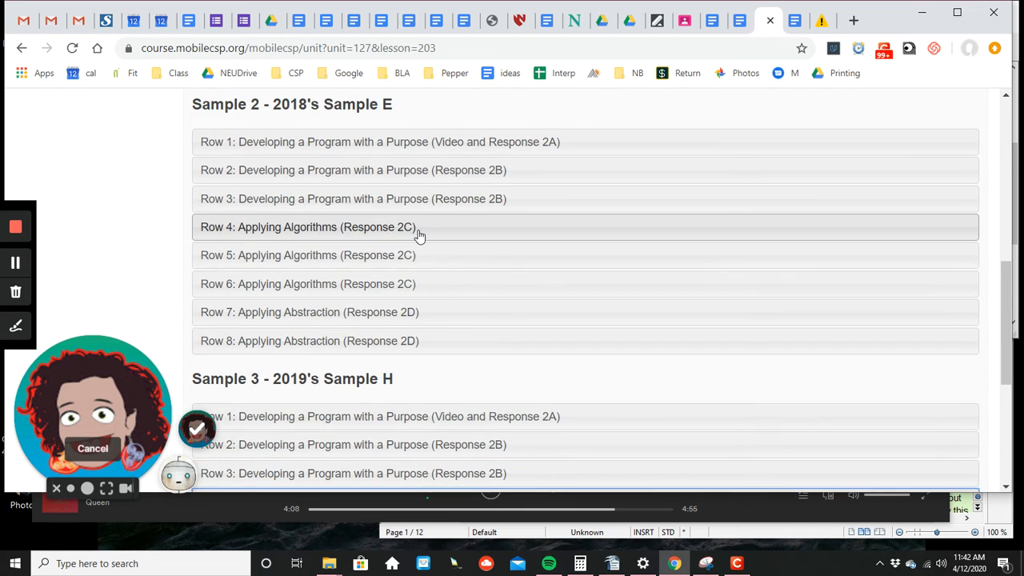
Expand Sample E's Row 4 Applying Algorithms response and scroll through its scoring to Row 5's explanation
{"action": "left_click", "coordinate": [307, 226]}
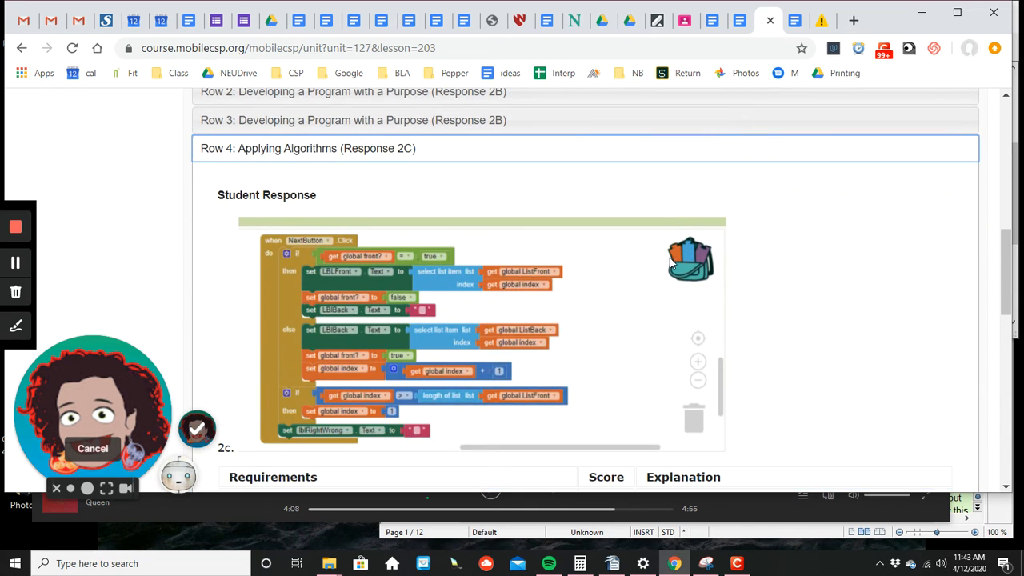
{"action": "scroll", "scroll_direction": "down", "scroll_amount": 3}
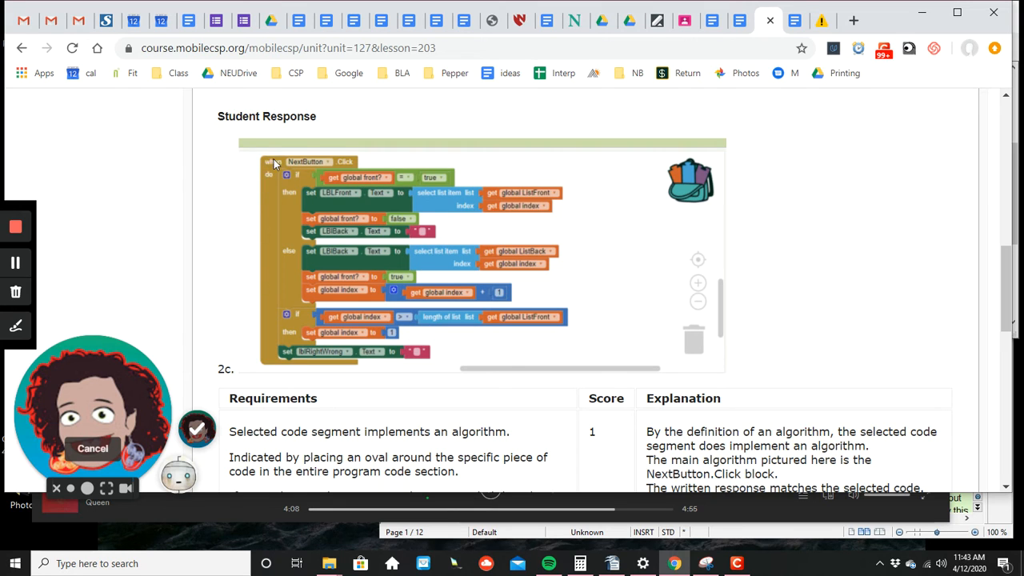
{"action": "mouse_move", "coordinate": [292, 289]}
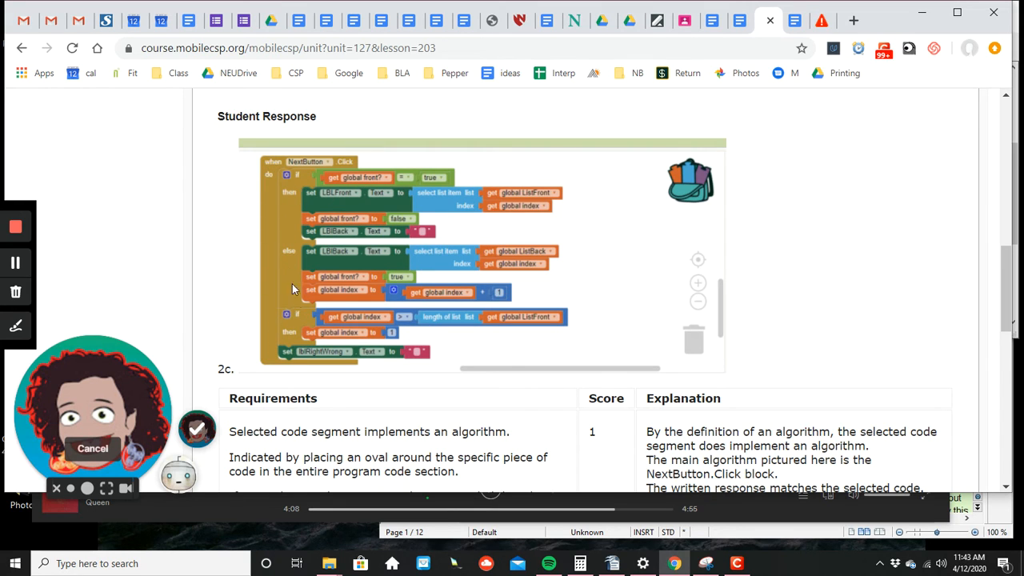
{"action": "mouse_move", "coordinate": [317, 340]}
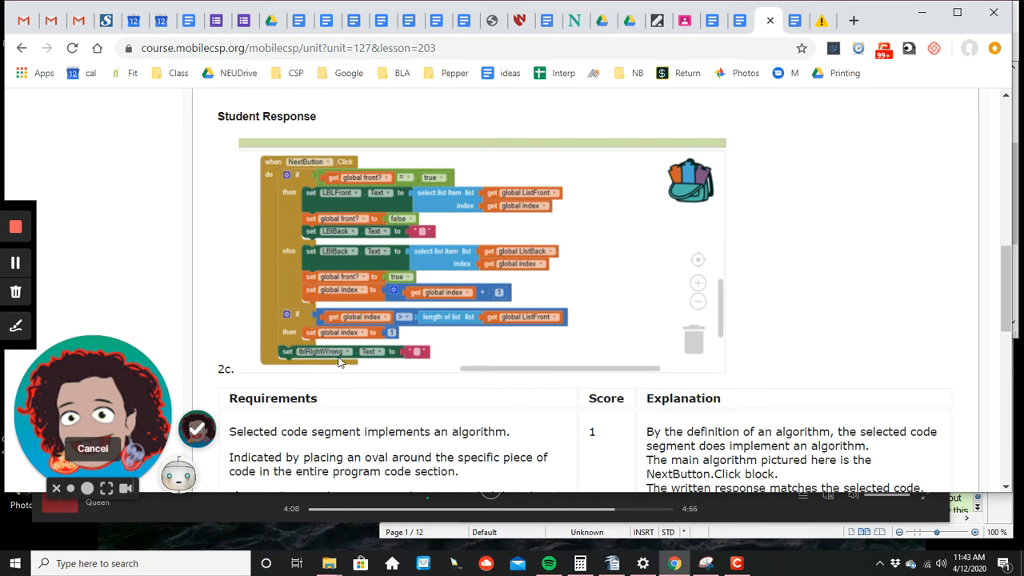
{"action": "mouse_move", "coordinate": [460, 338]}
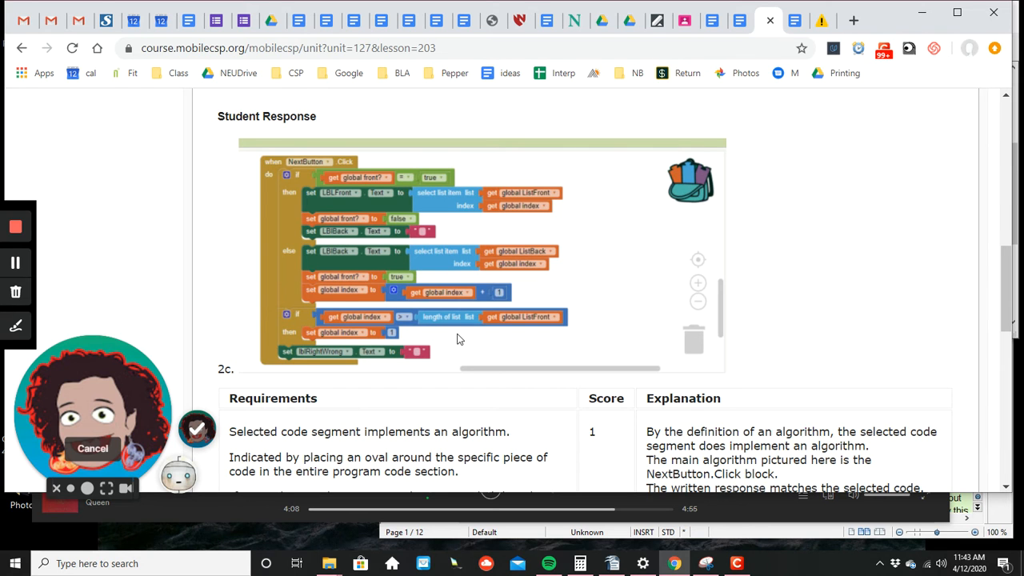
{"action": "scroll", "scroll_direction": "down", "scroll_amount": 3}
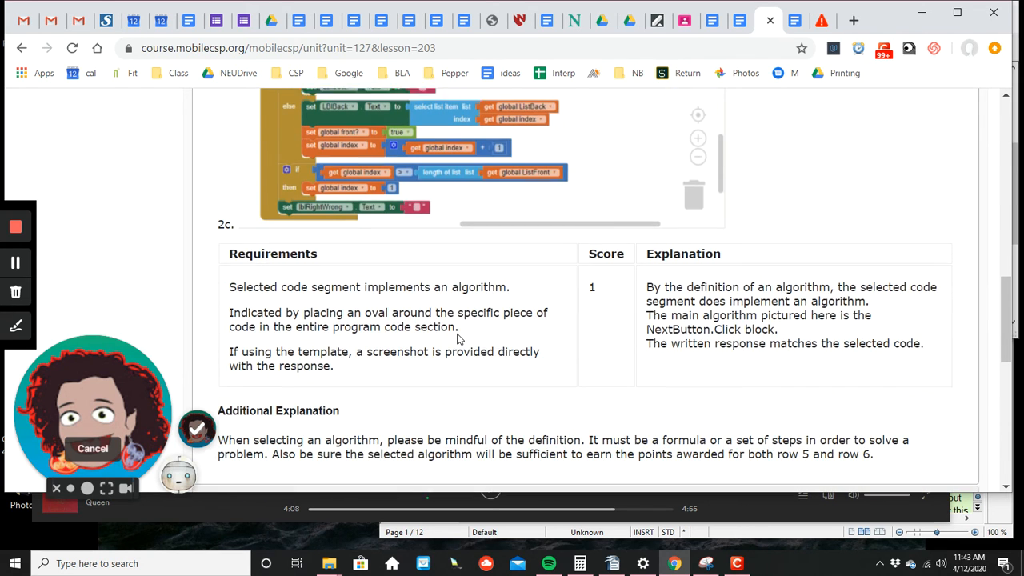
{"action": "scroll", "scroll_direction": "down", "scroll_amount": 3}
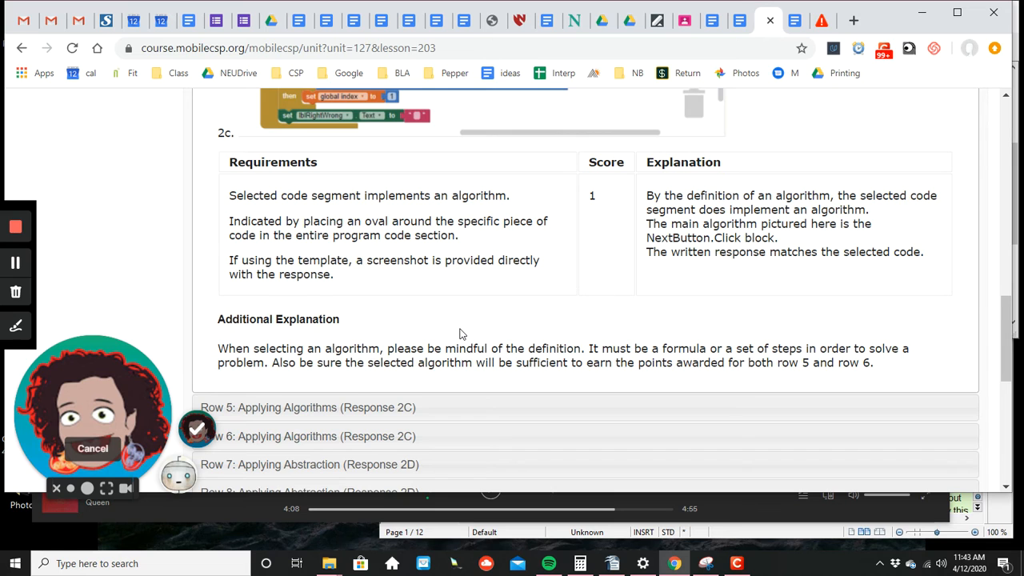
{"action": "scroll", "scroll_direction": "down", "scroll_amount": 3}
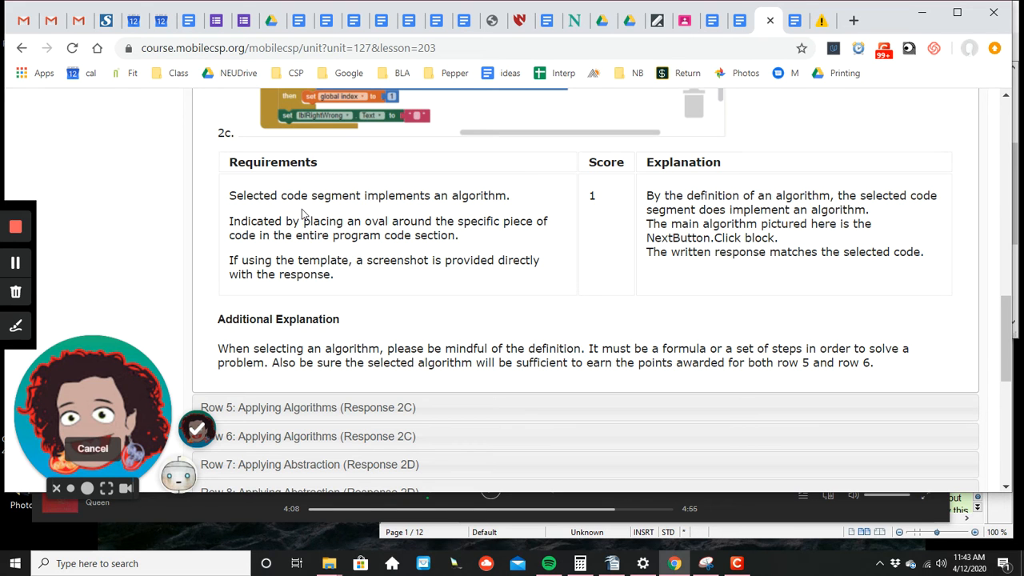
{"action": "scroll", "scroll_direction": "down", "scroll_amount": 3}
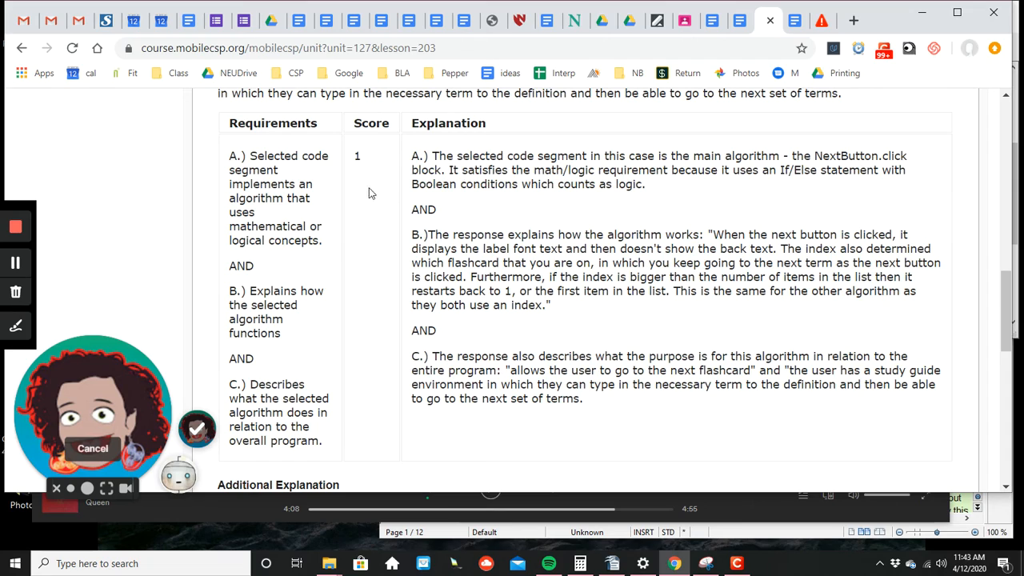
Scroll through Sample E's Row 6 response and its score 0 explanation
{"action": "scroll", "scroll_direction": "down", "scroll_amount": 3}
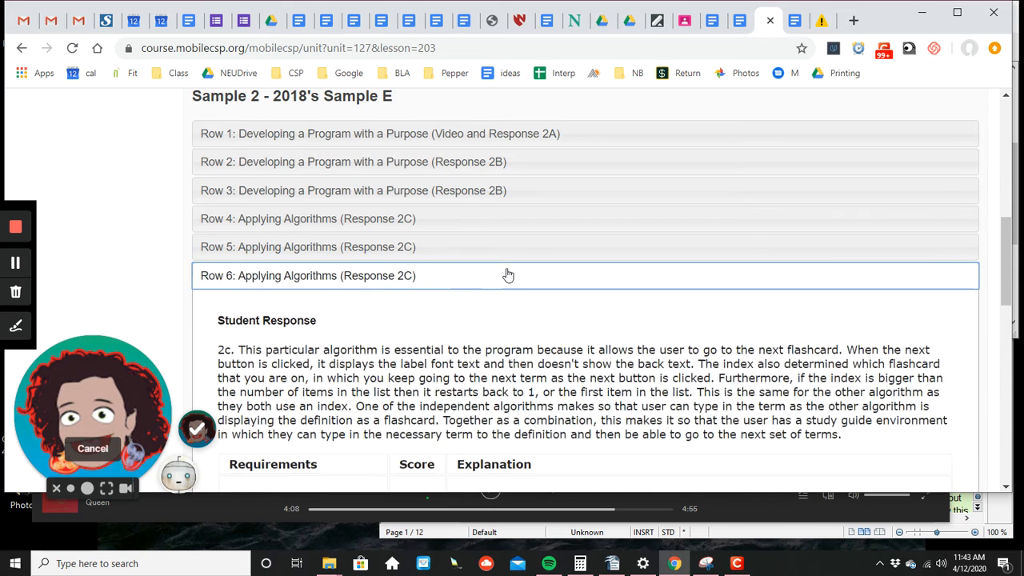
{"action": "scroll", "scroll_direction": "down", "scroll_amount": 3}
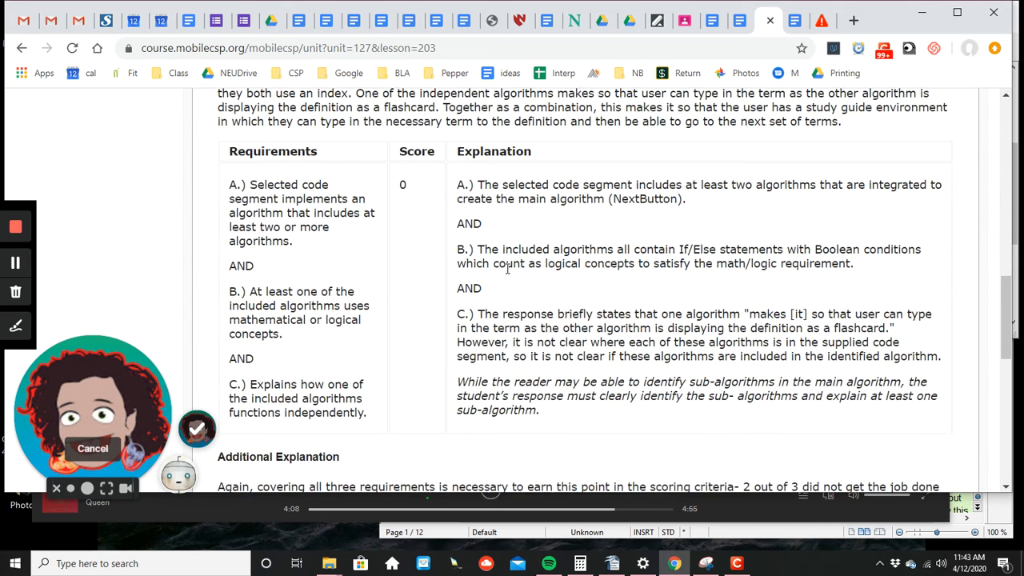
{"action": "scroll", "scroll_direction": "down", "scroll_amount": 3}
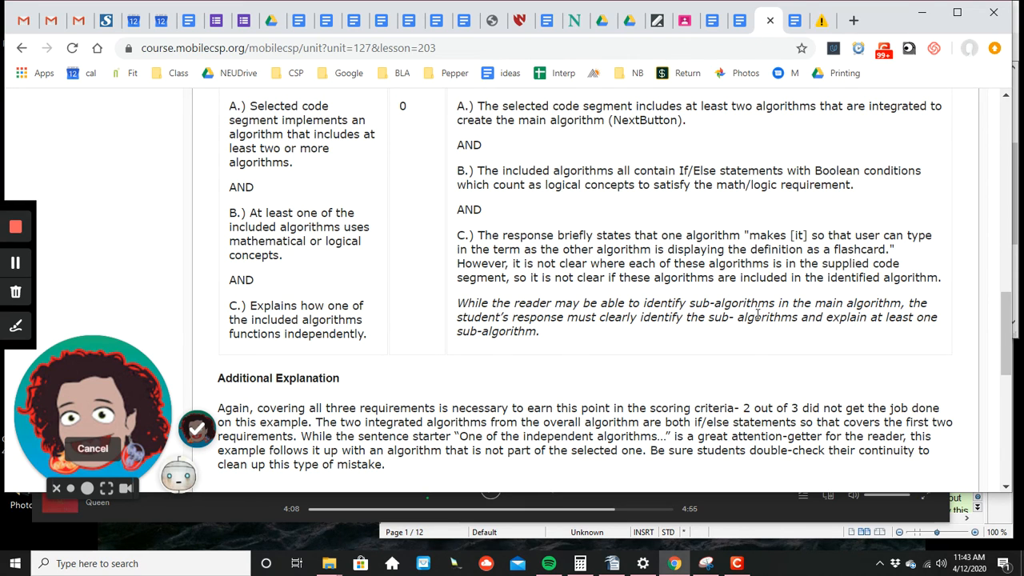
{"action": "scroll", "scroll_direction": "down", "scroll_amount": 3}
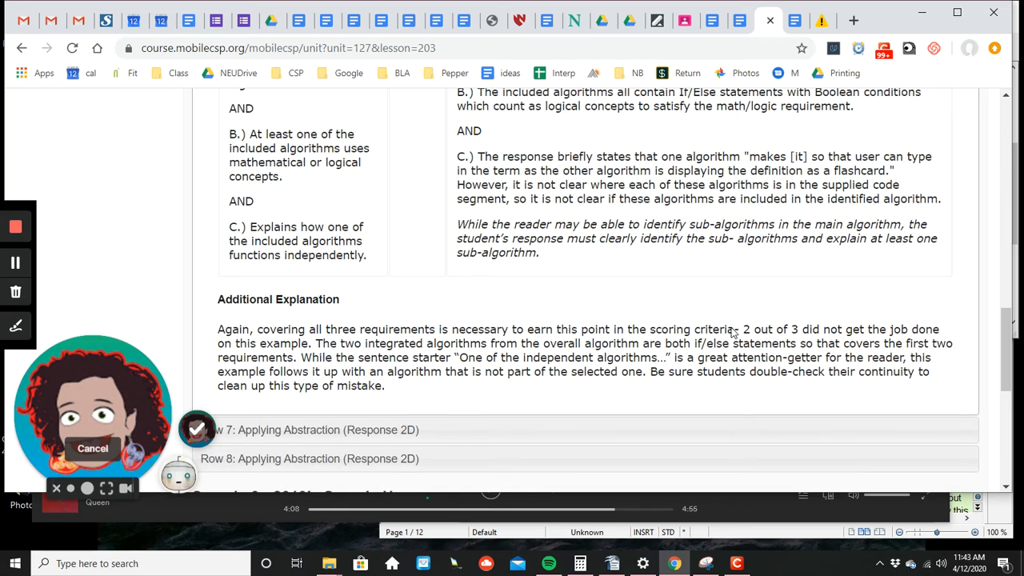
{"action": "scroll", "scroll_direction": "down", "scroll_amount": 3}
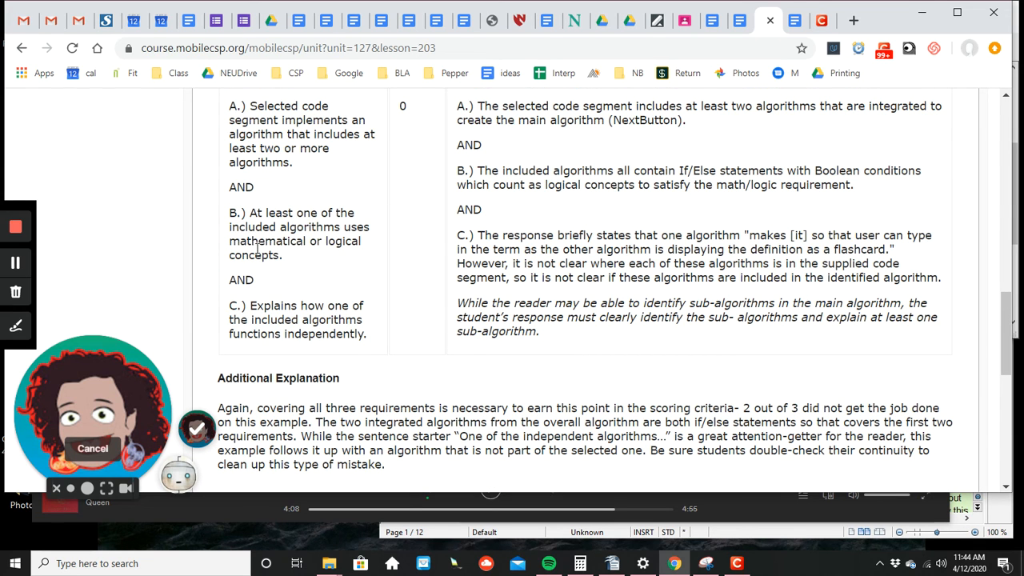
{"action": "scroll", "scroll_direction": "down", "scroll_amount": 3}
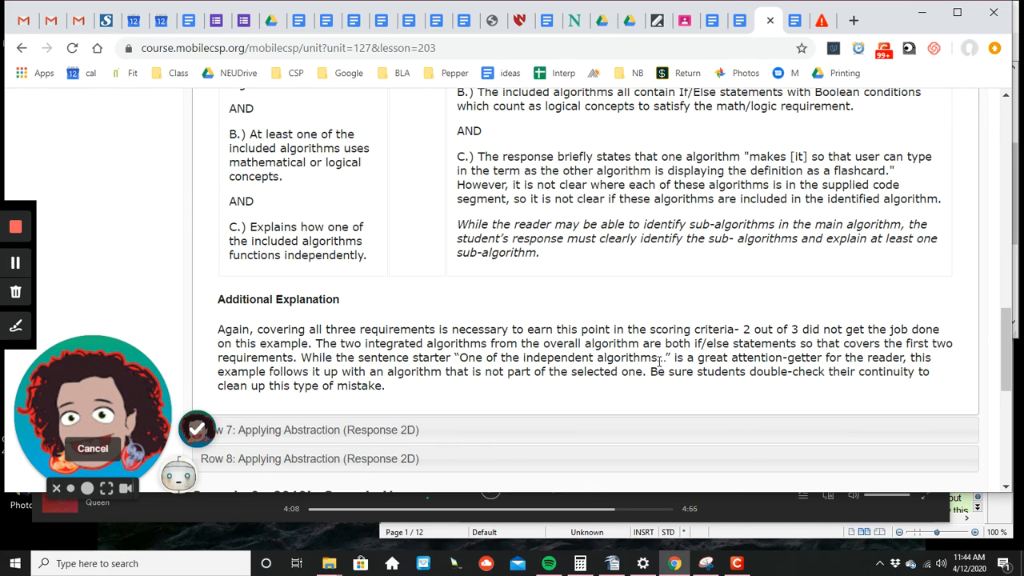
{"action": "mouse_move", "coordinate": [809, 367]}
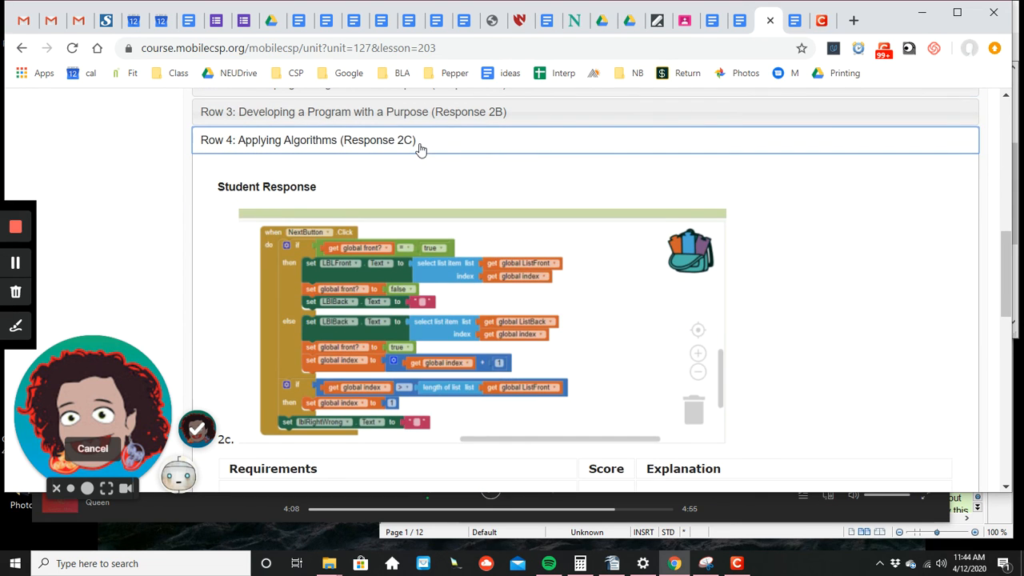
Scroll through Row 4's NextButton.Click code toward the full Sample E row list
{"action": "scroll", "scroll_direction": "down", "scroll_amount": 3}
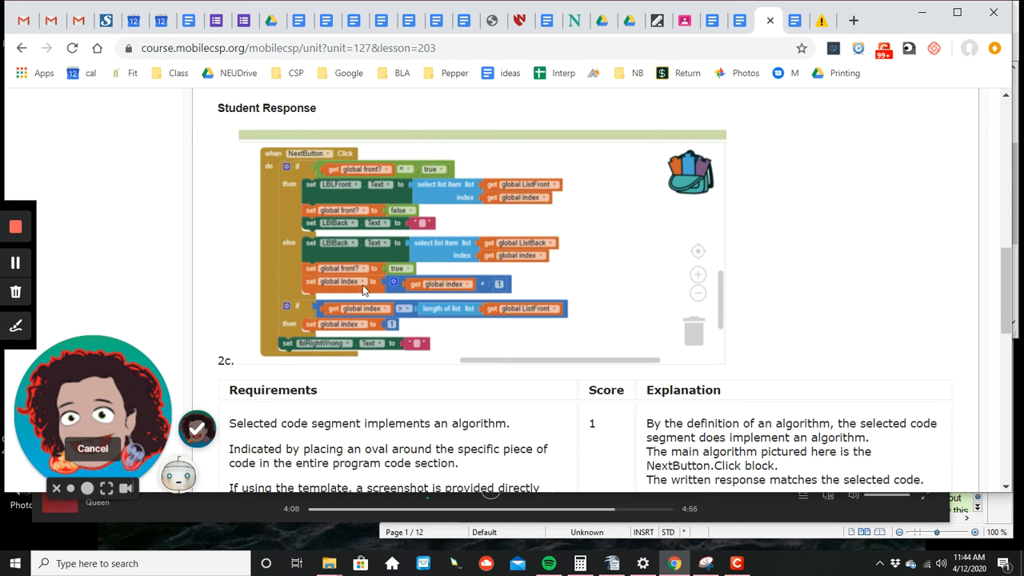
{"action": "scroll", "scroll_direction": "down", "scroll_amount": 3}
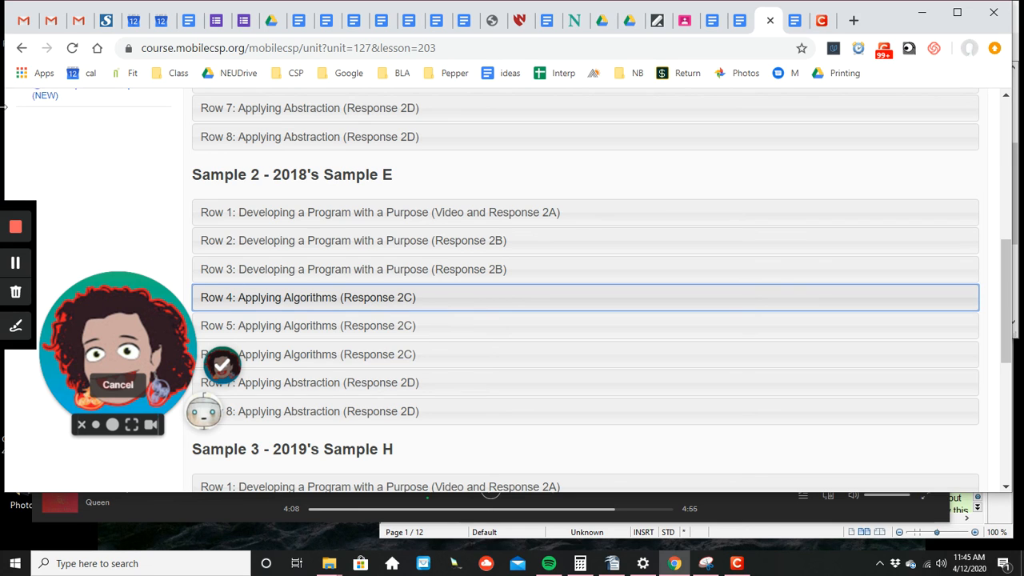
{"action": "mouse_move", "coordinate": [779, 311]}
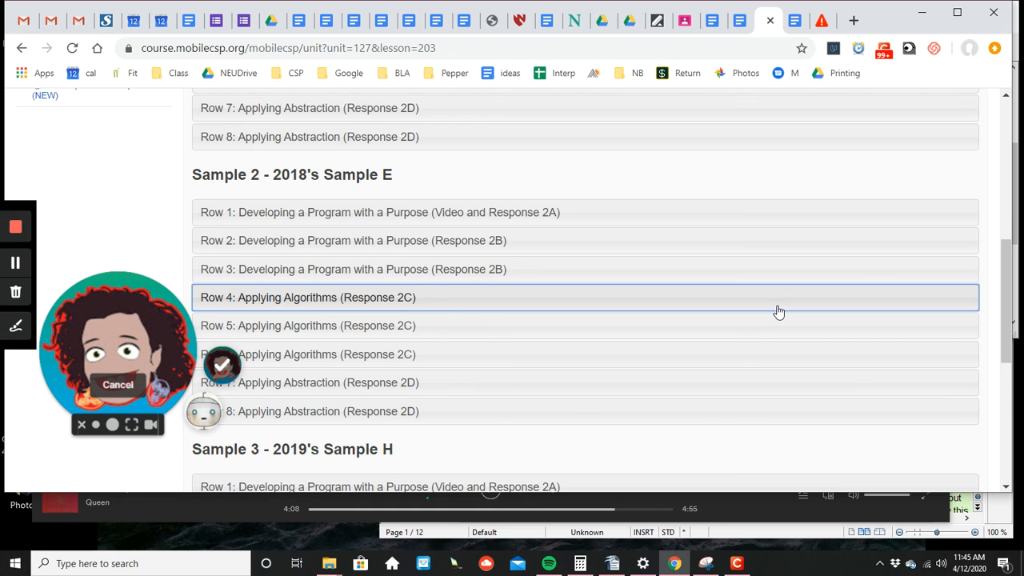
{"action": "mouse_move", "coordinate": [28, 223]}
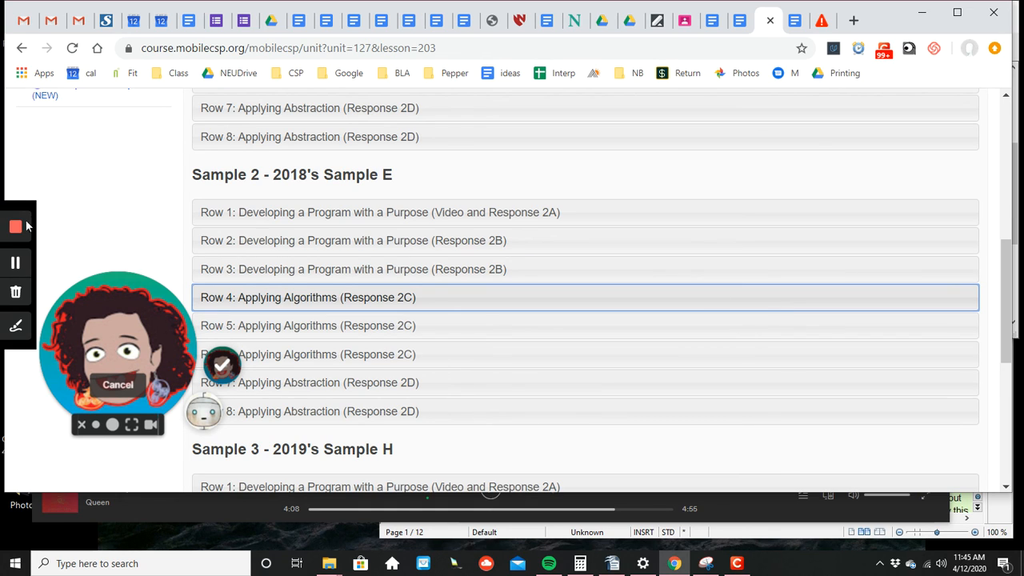